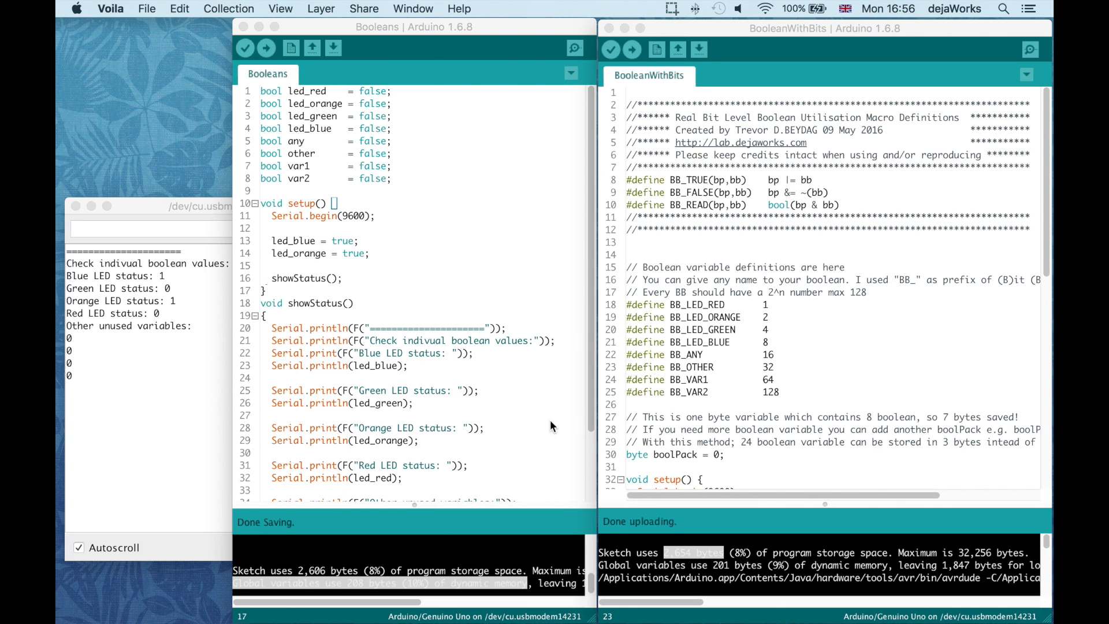
# - Review the Booleans sketch: bool declarations, Serial.begin(9600) and the showStatus() call in setup
pyautogui.click(550, 244)
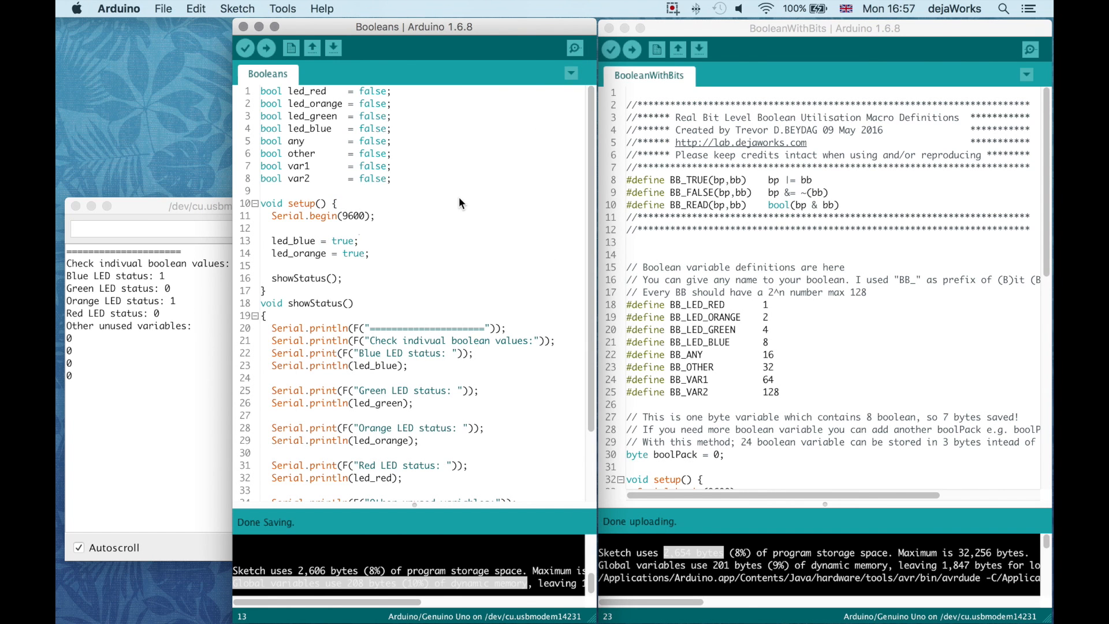
pyautogui.moveTo(364, 145)
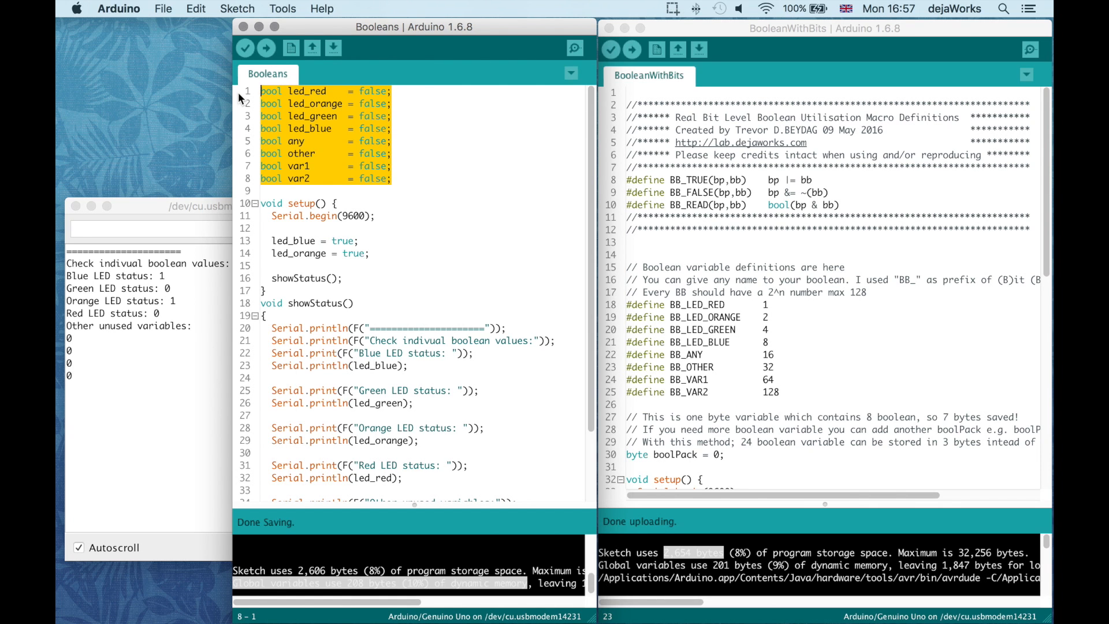
pyautogui.click(270, 216)
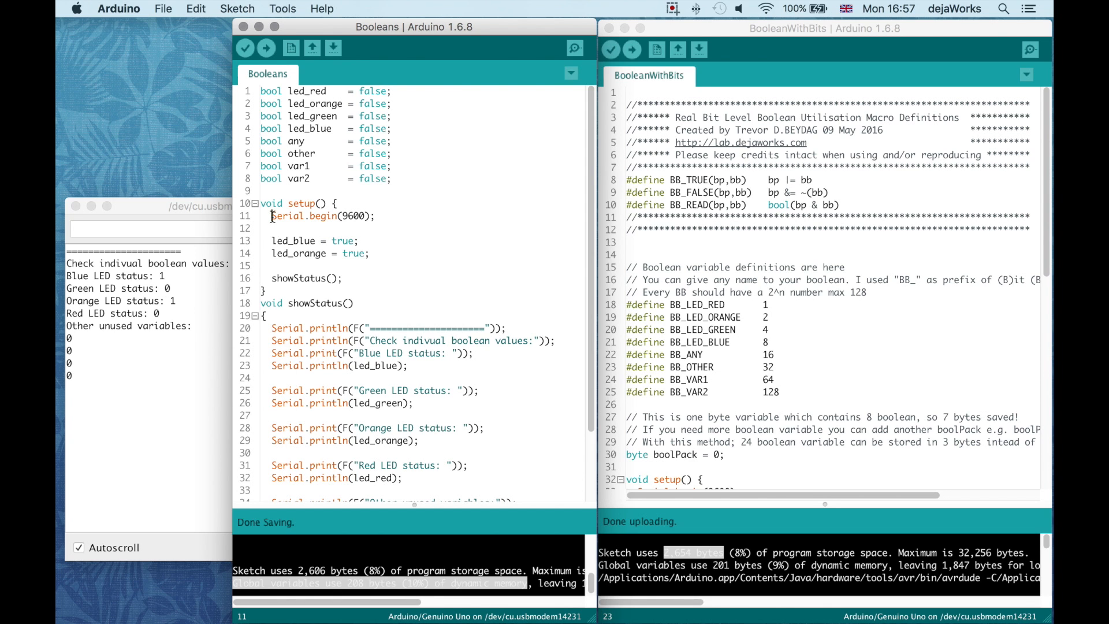
pyautogui.doubleClick(322, 216)
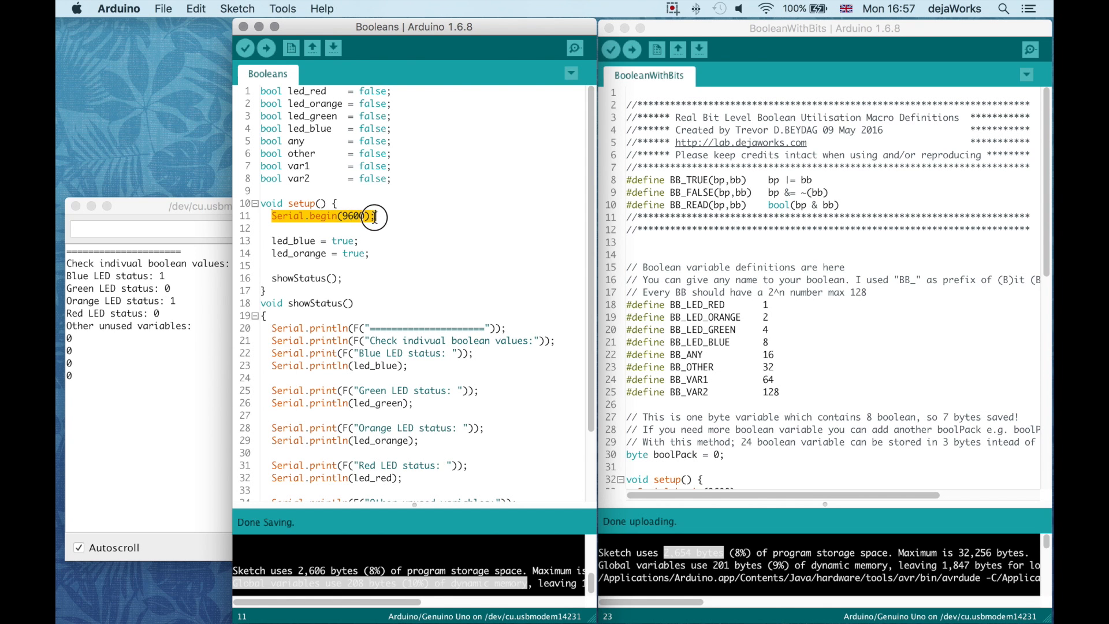
pyautogui.click(277, 240)
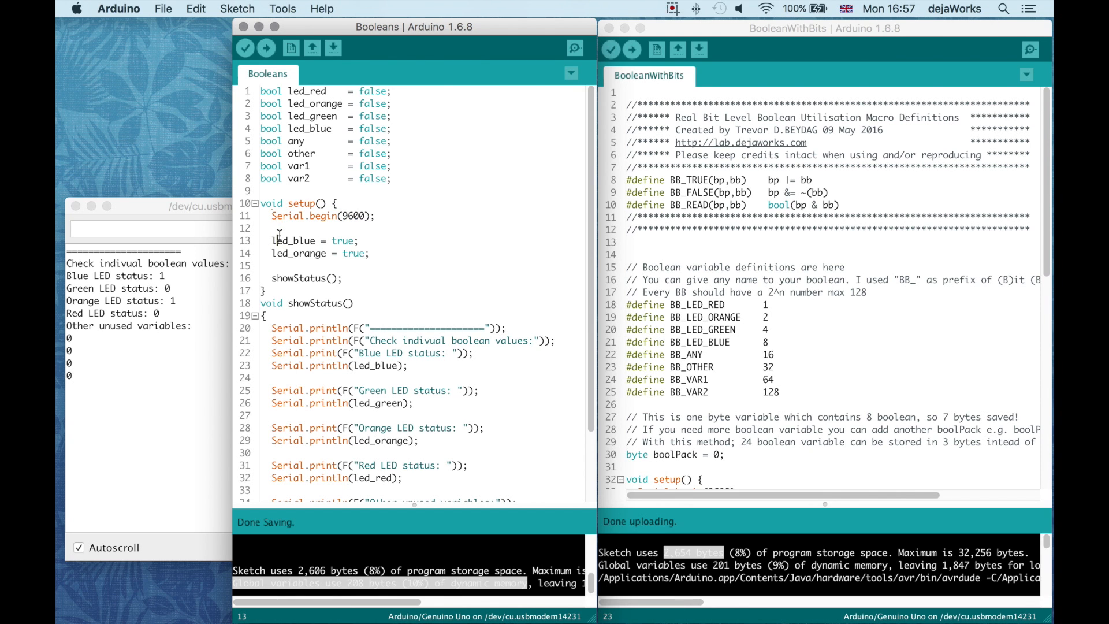
pyautogui.moveTo(273, 241); pyautogui.dragTo(369, 253)
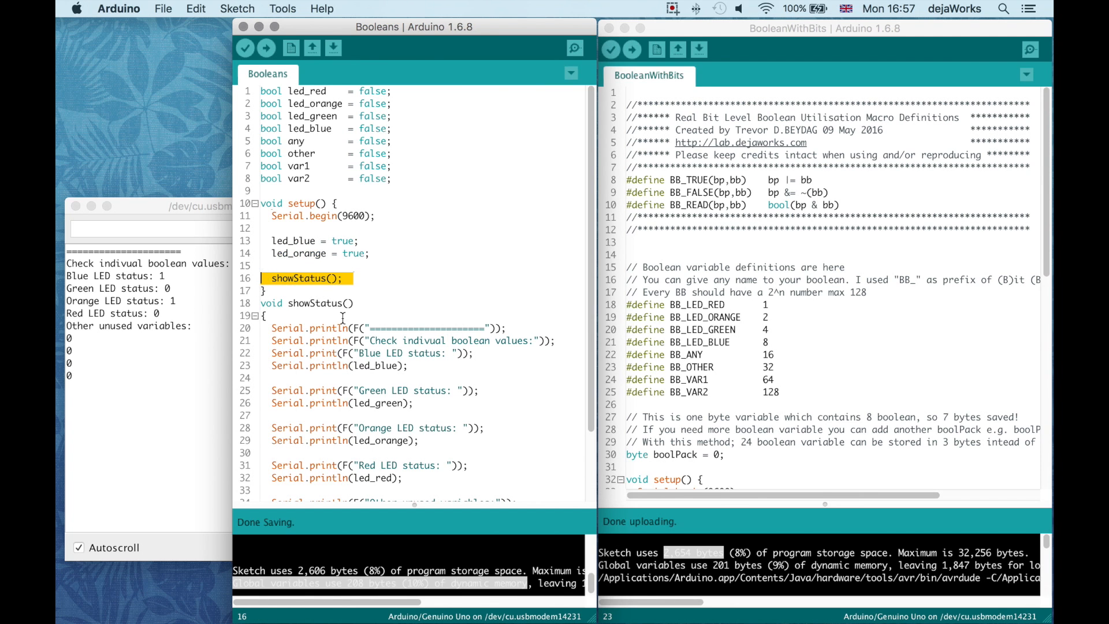
pyautogui.scroll(-3)
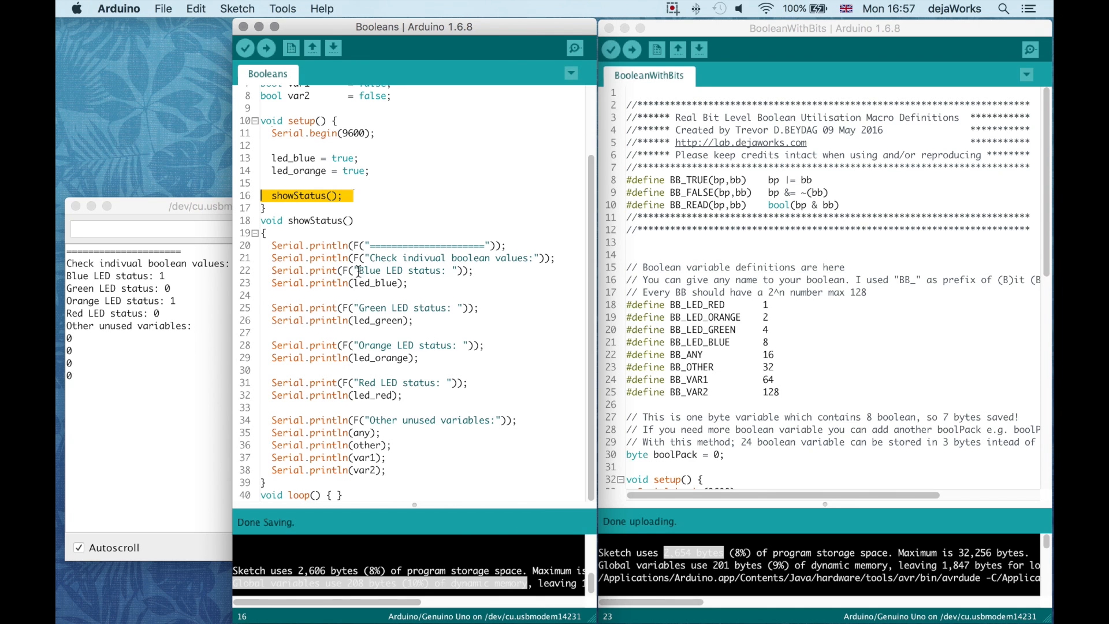
pyautogui.moveTo(326, 322)
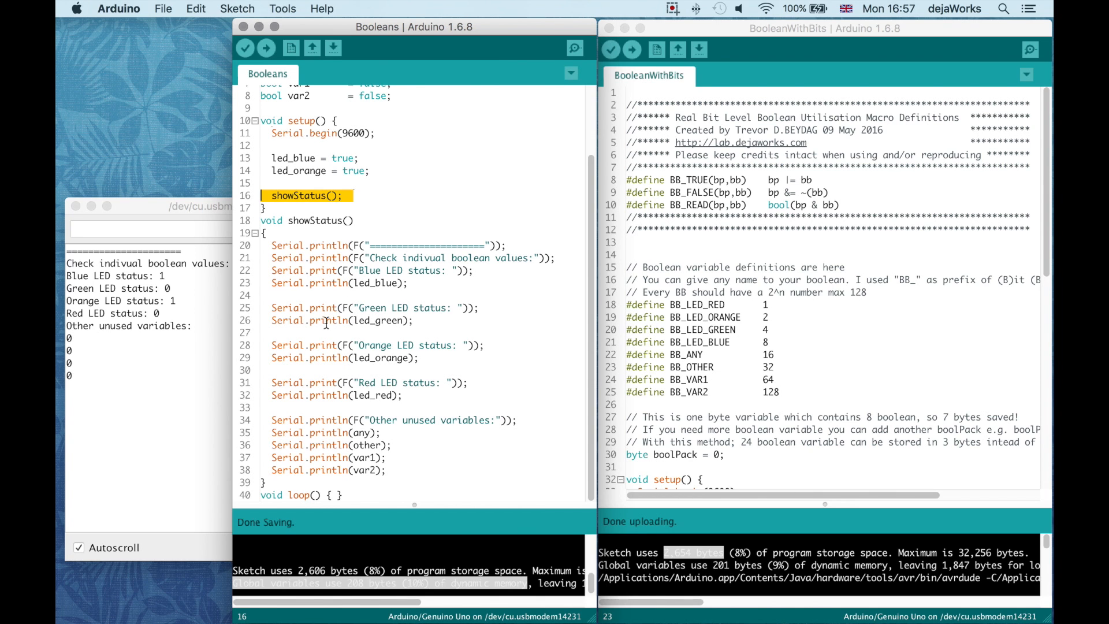
pyautogui.moveTo(348, 433)
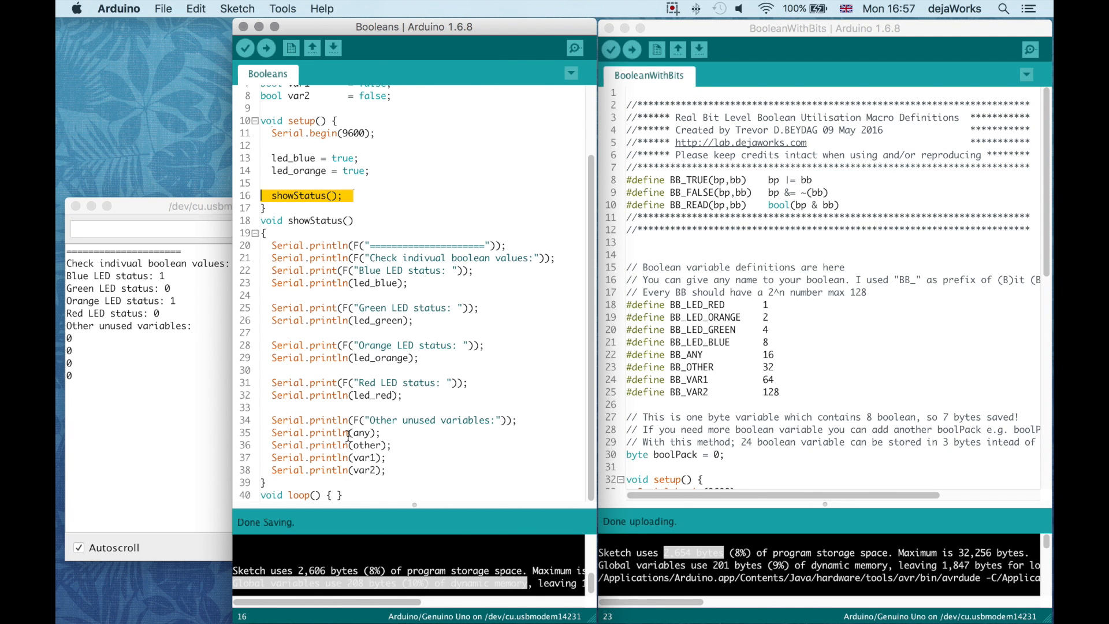
pyautogui.scroll(3)
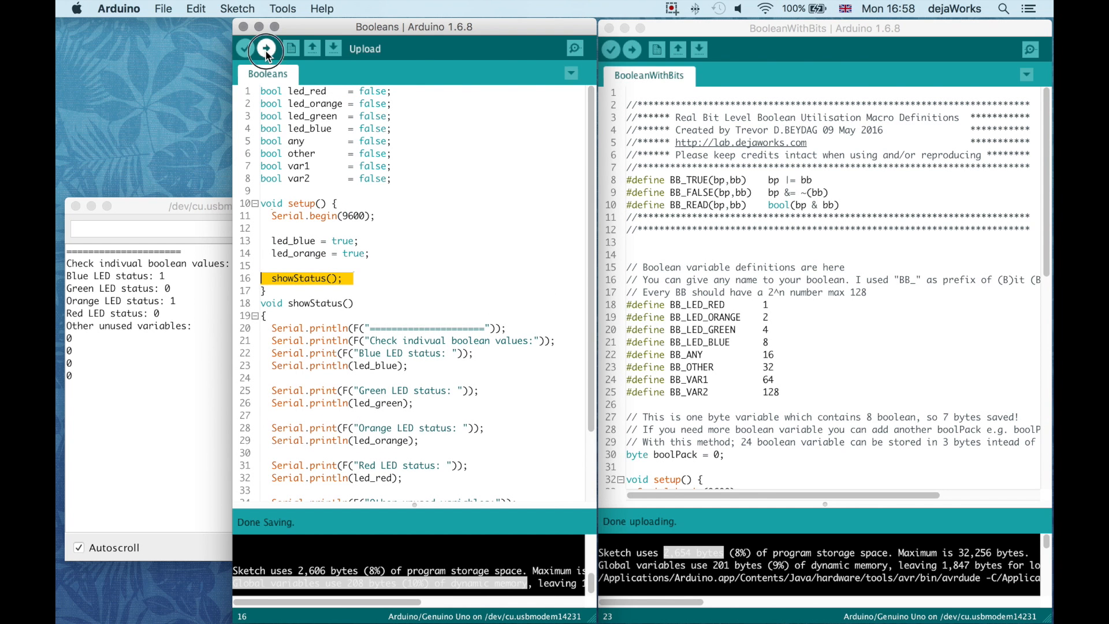
# - Upload the Booleans sketch to the Uno and wait for 'Done uploading'
pyautogui.click(265, 49)
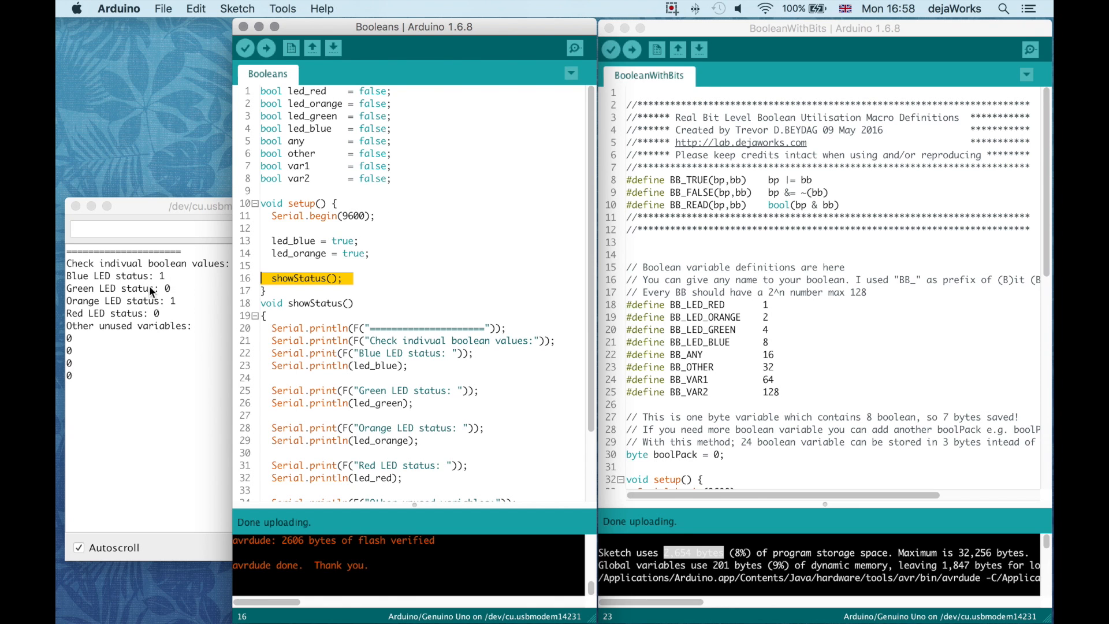
pyautogui.moveTo(175, 313)
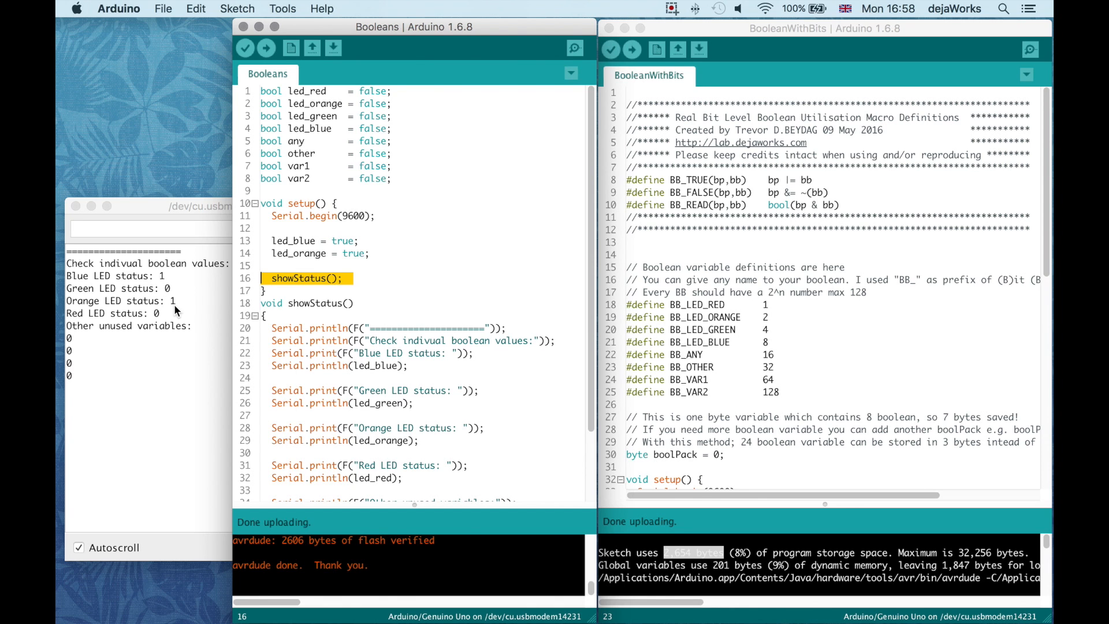
pyautogui.moveTo(335, 237)
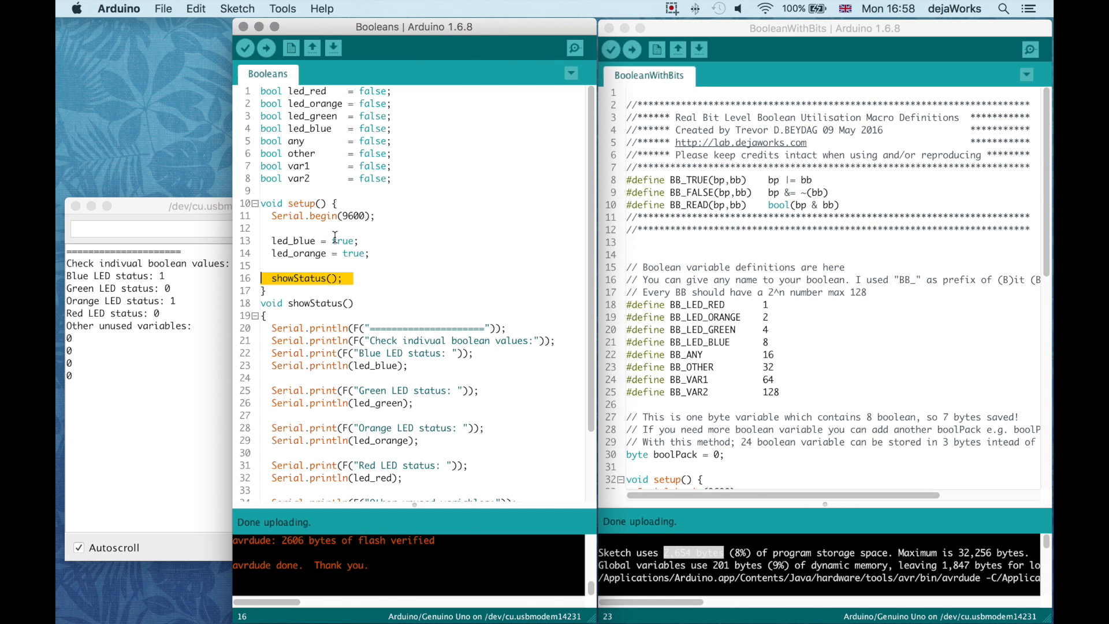
pyautogui.moveTo(406, 296)
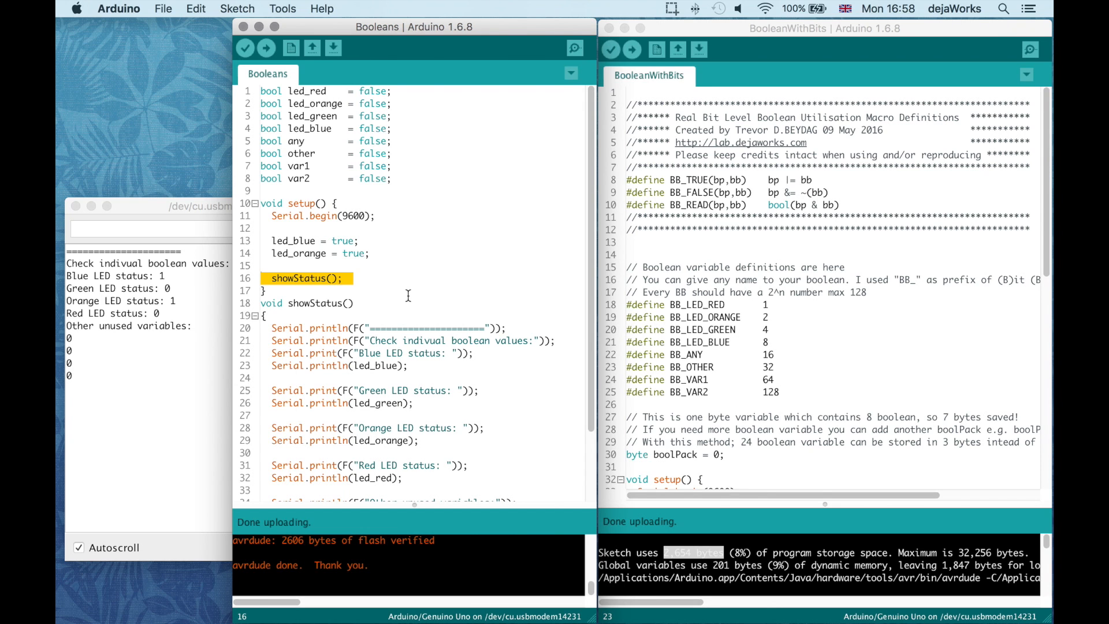
pyautogui.moveTo(401, 297)
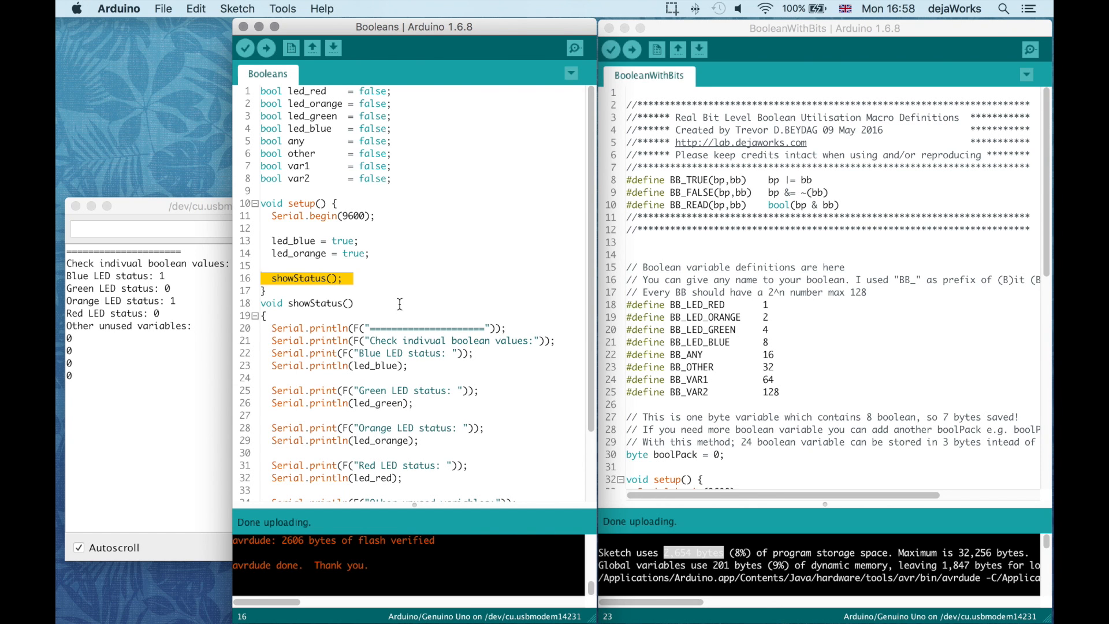
pyautogui.click(351, 303)
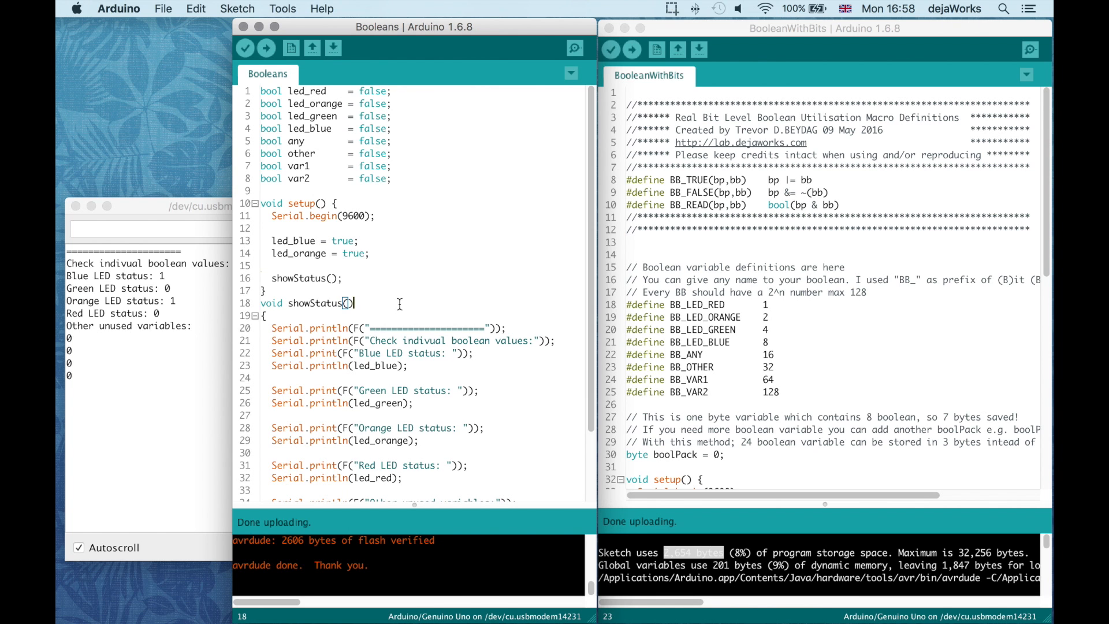
# - Verify the Booleans sketch, reporting 2,606 bytes program storage and about 10% dynamic memory
pyautogui.click(245, 48)
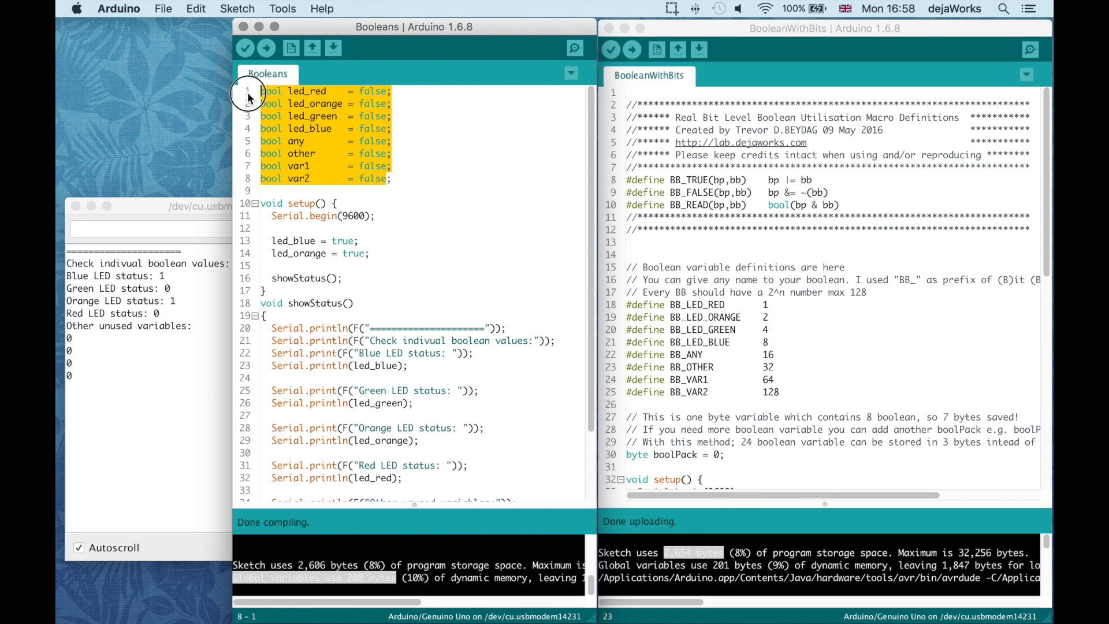
pyautogui.moveTo(260, 116)
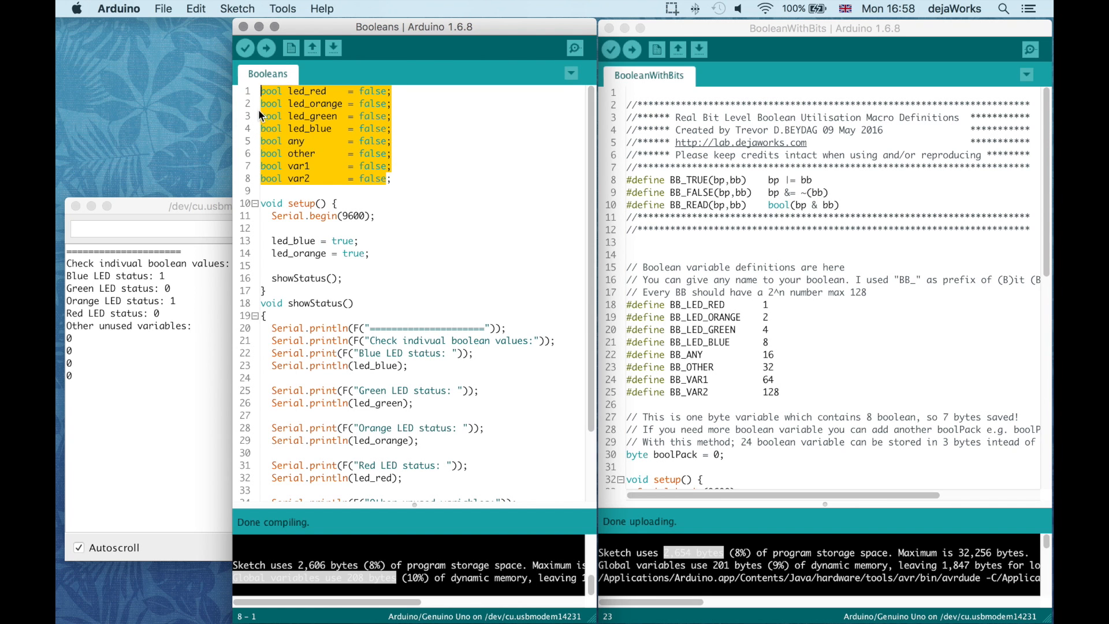
pyautogui.moveTo(323, 178)
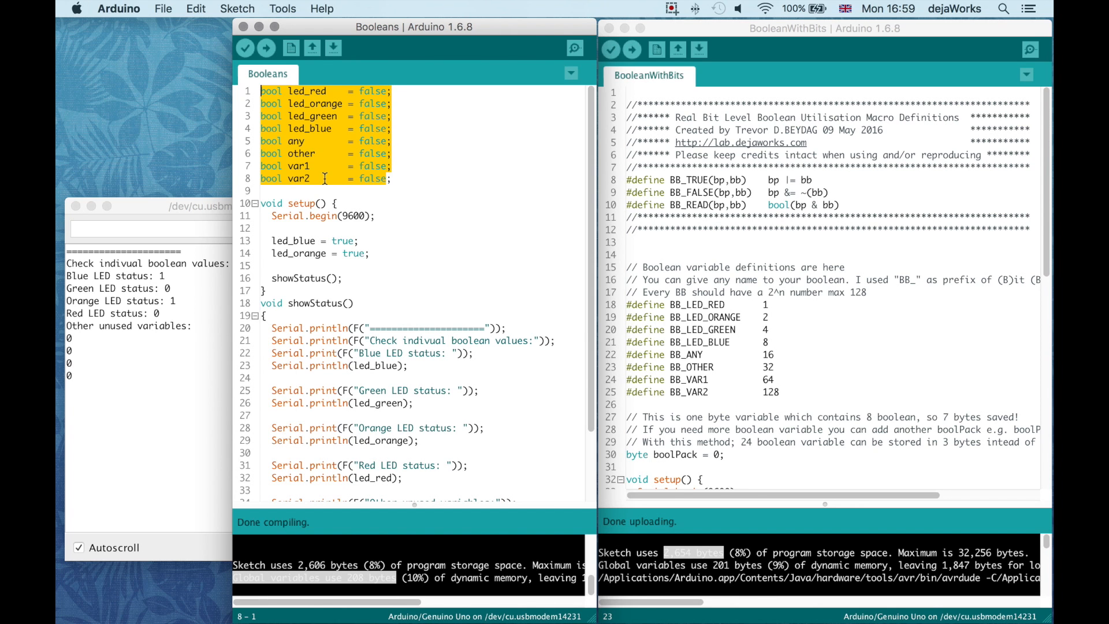
pyautogui.click(718, 217)
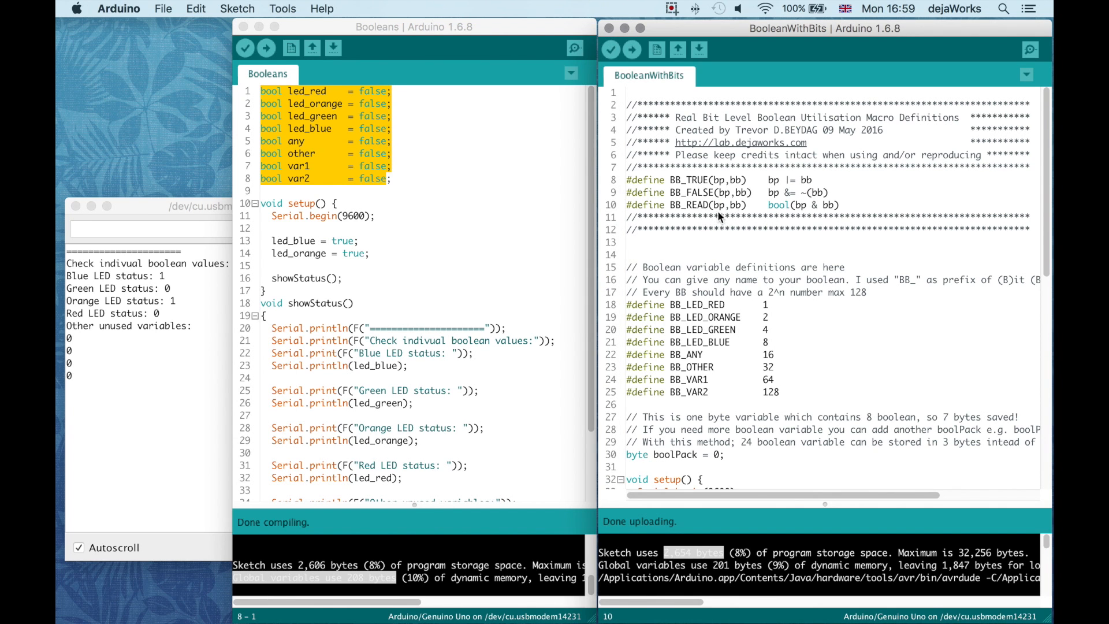
pyautogui.moveTo(729, 282)
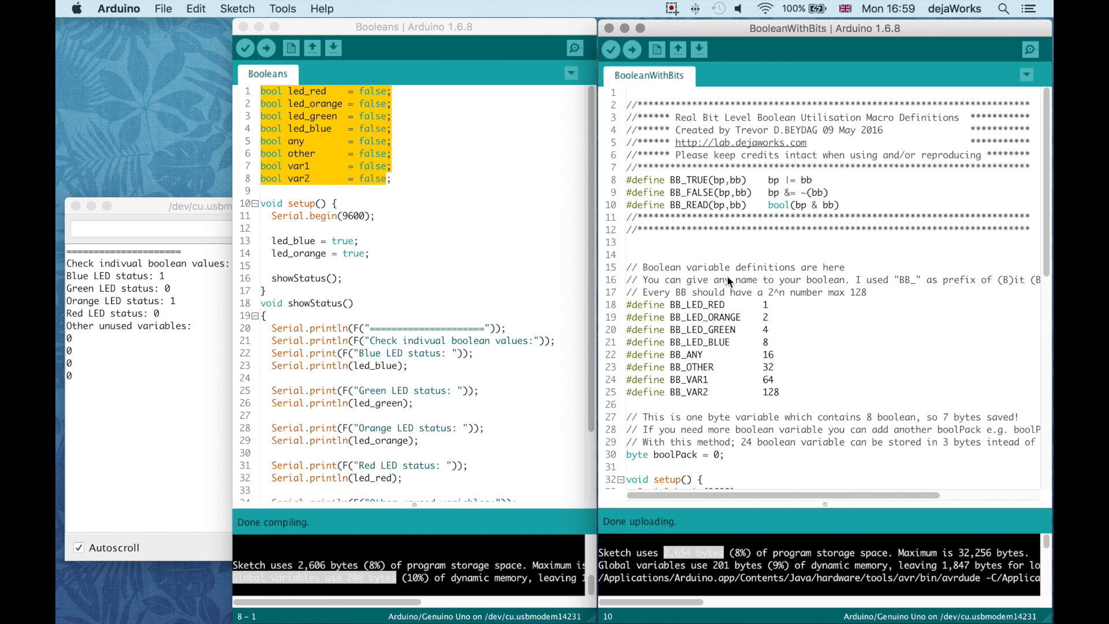
pyautogui.scroll(-3)
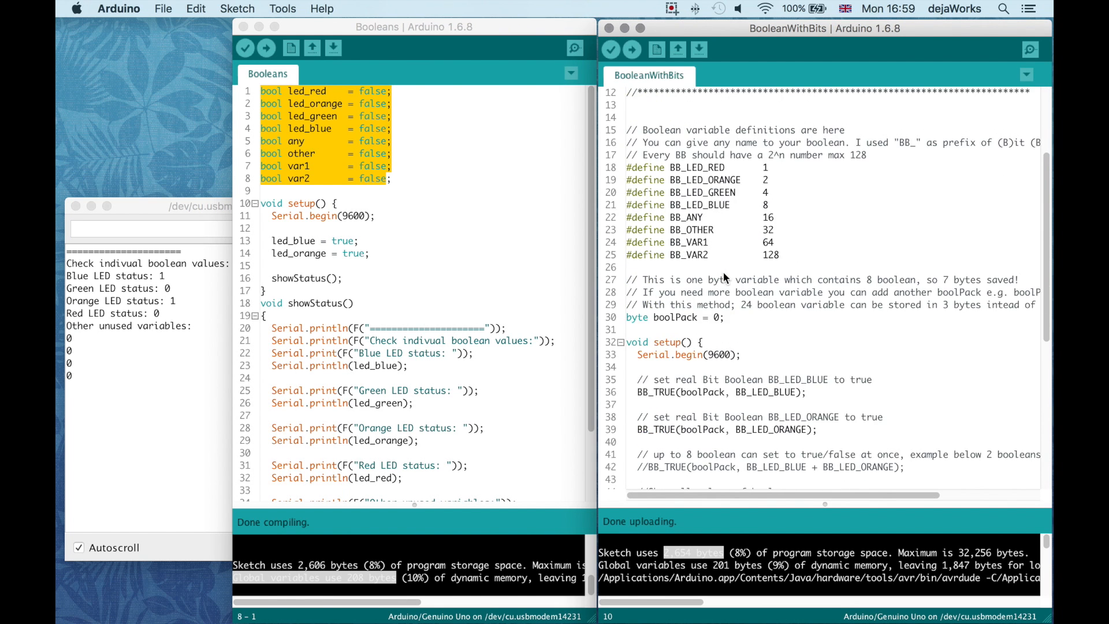
pyautogui.scroll(-3)
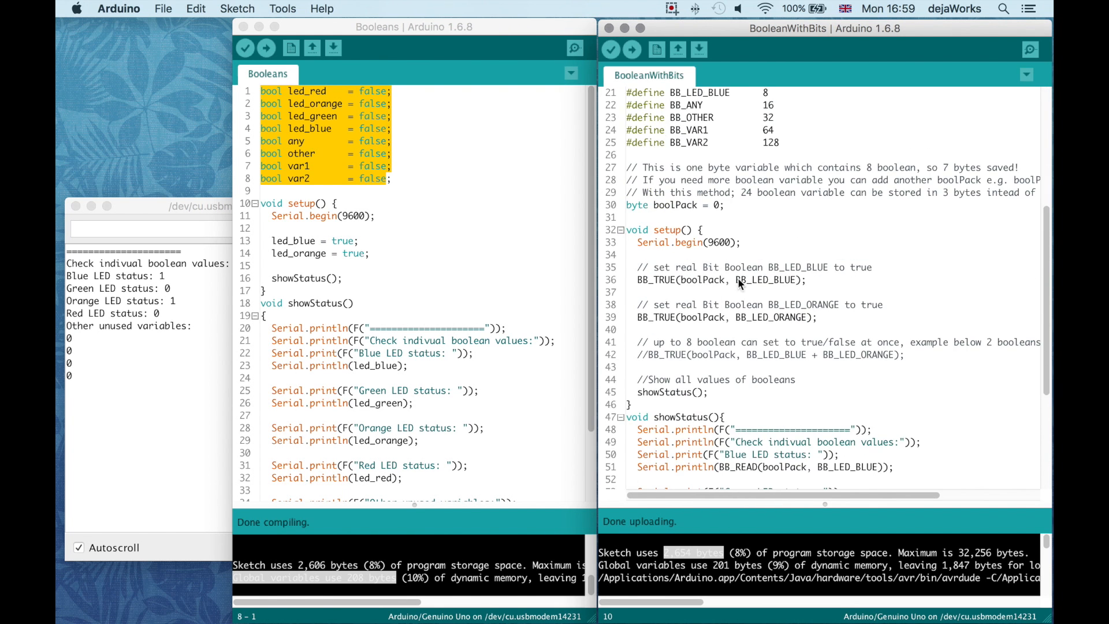
pyautogui.scroll(3)
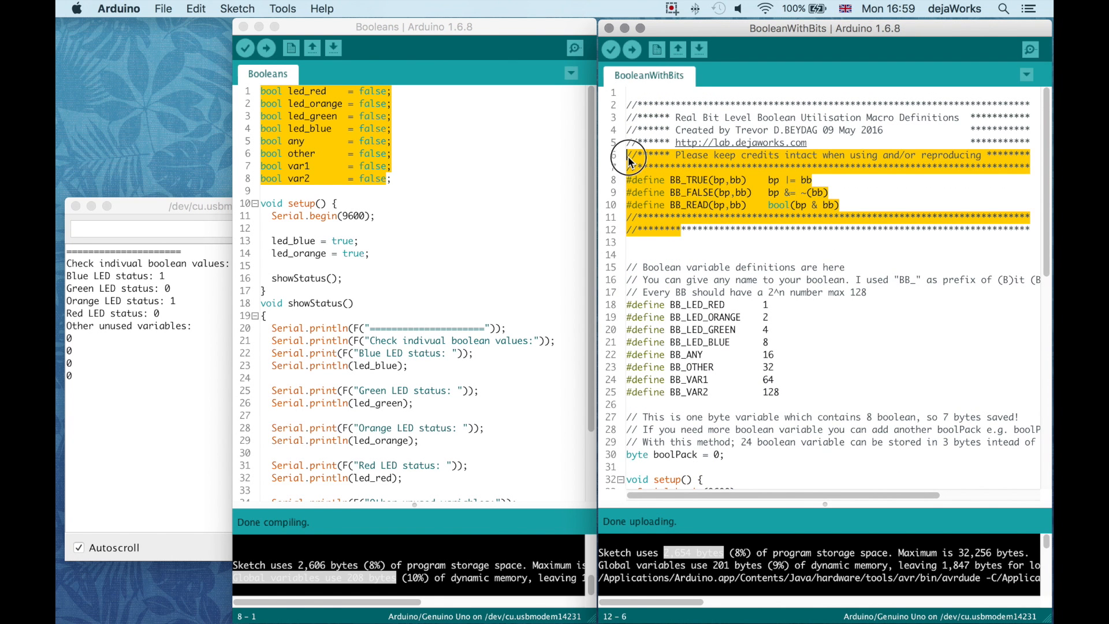
pyautogui.moveTo(700, 244)
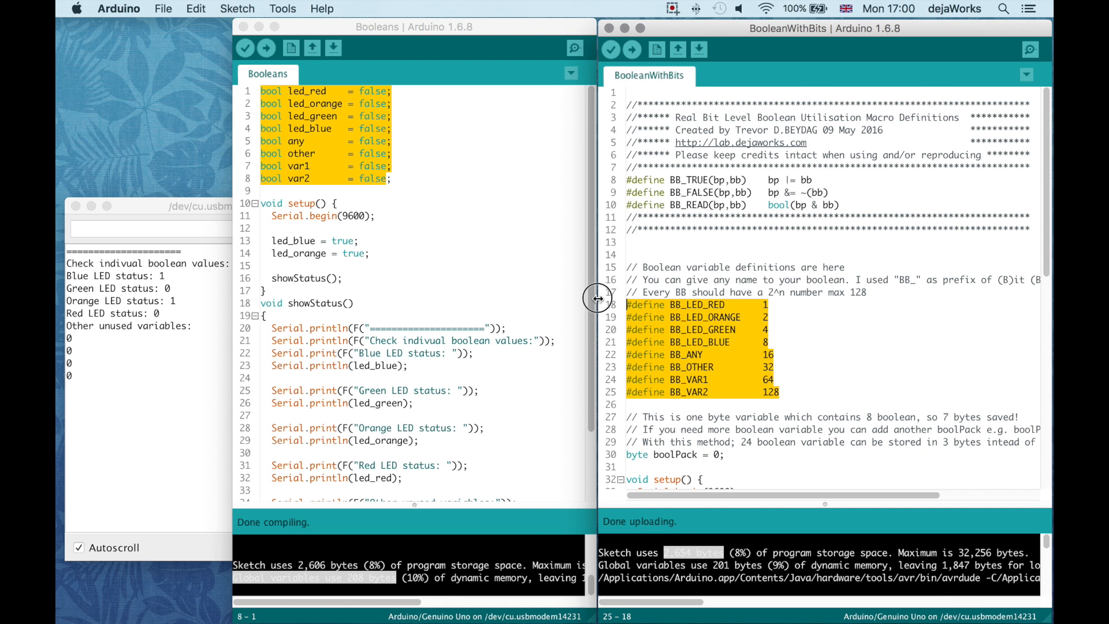
pyautogui.scroll(-3)
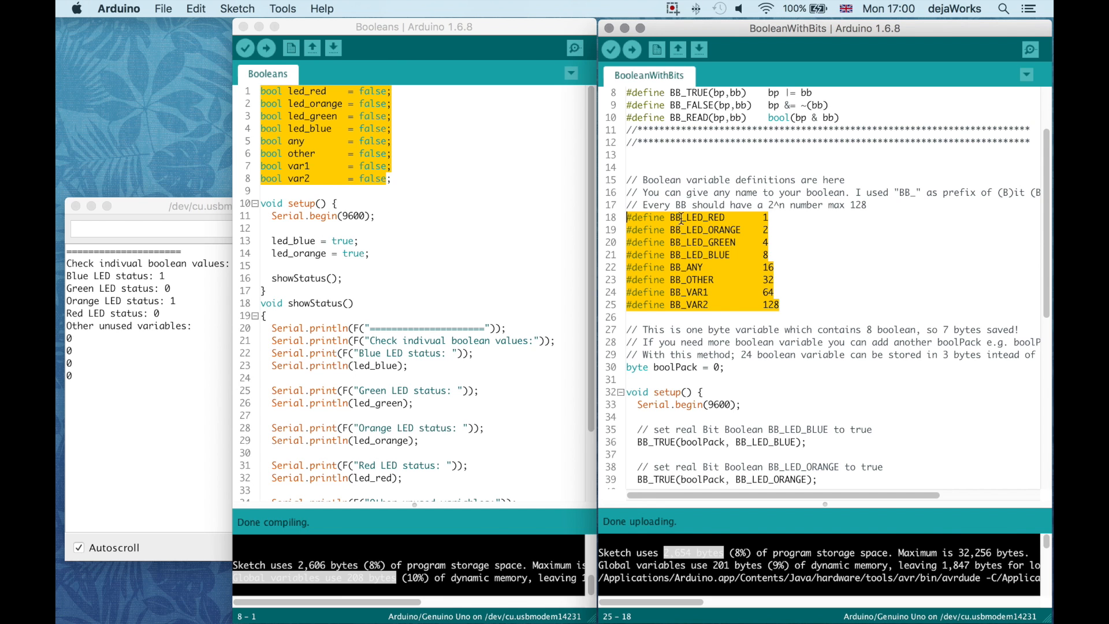
pyautogui.click(680, 217)
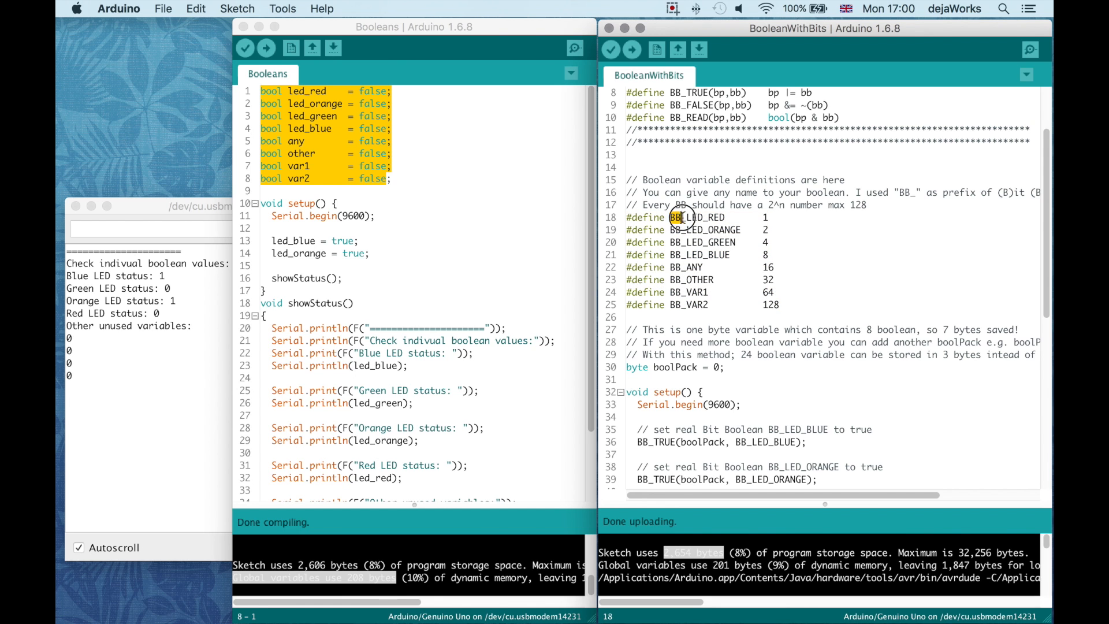
pyautogui.click(669, 229)
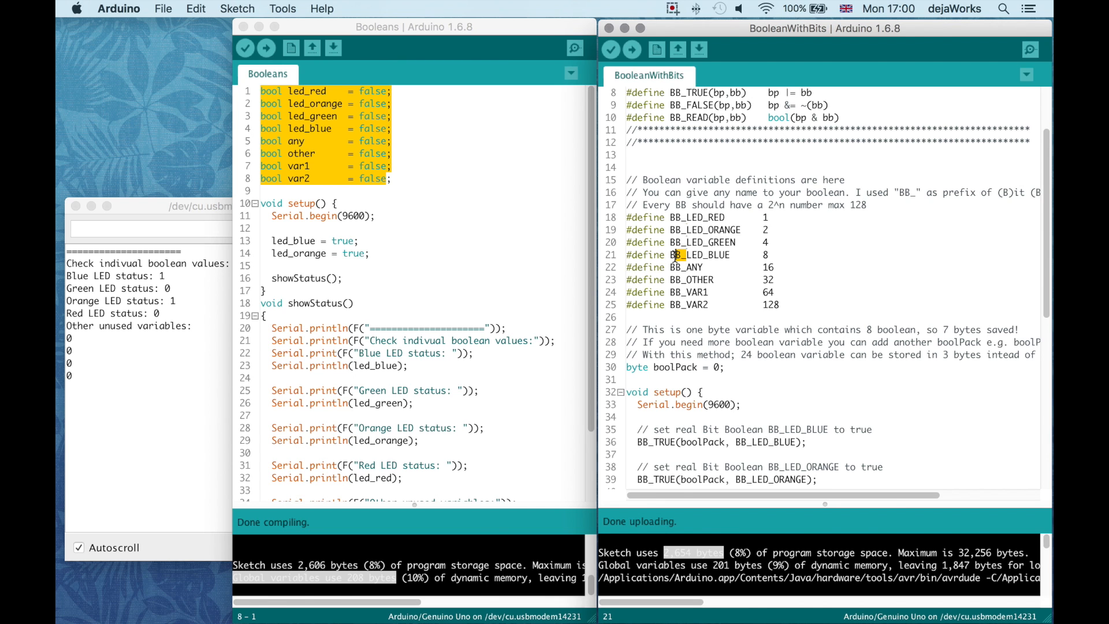
pyautogui.click(712, 217)
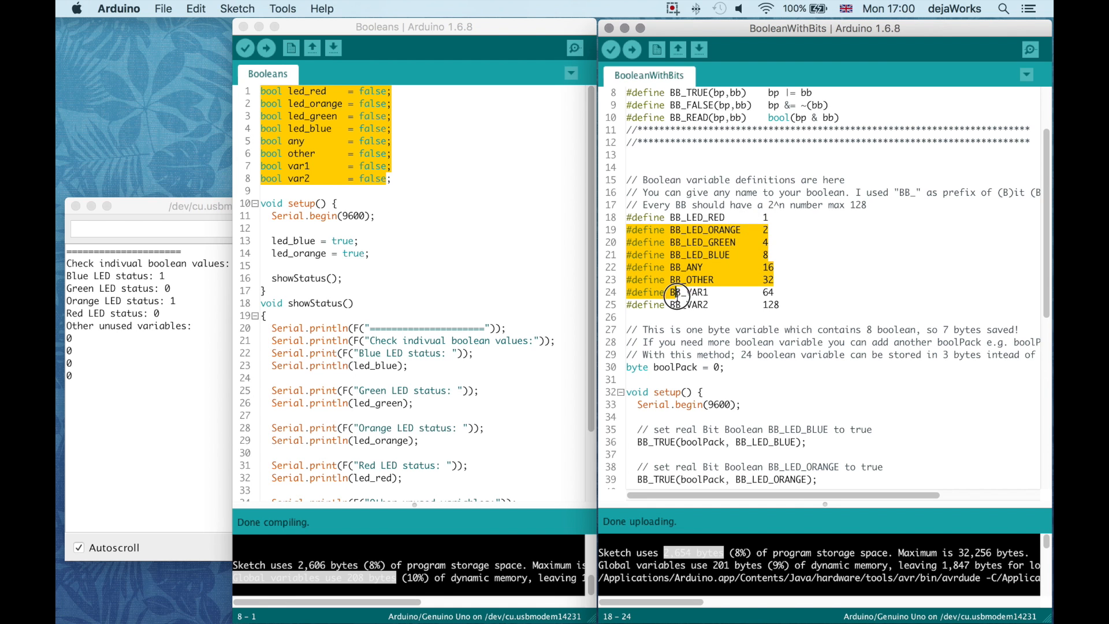
pyautogui.scroll(-3)
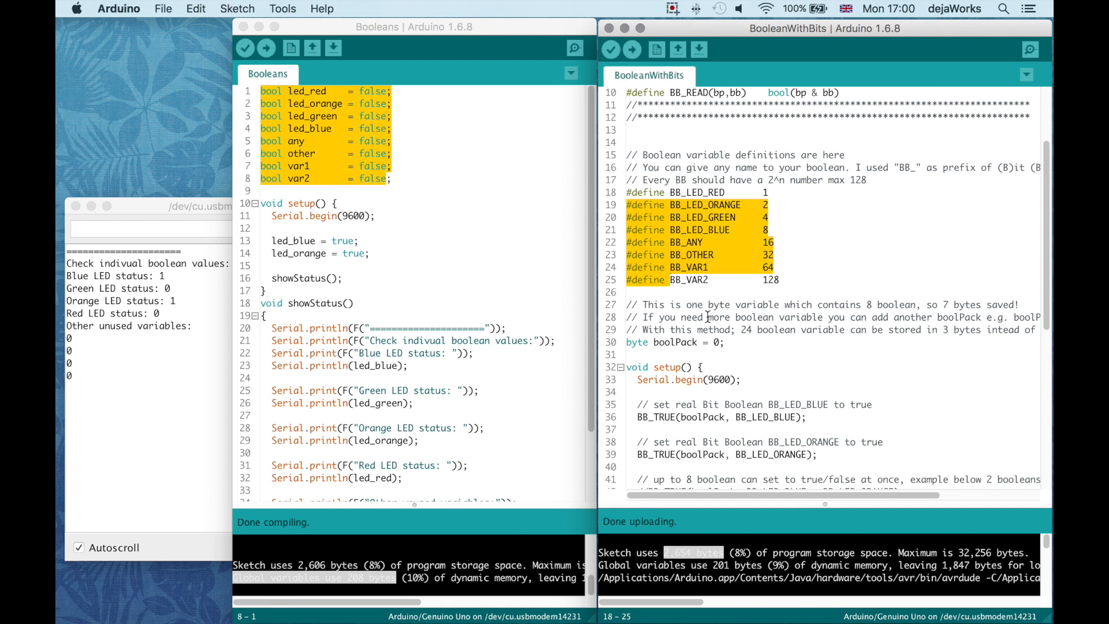
pyautogui.scroll(3)
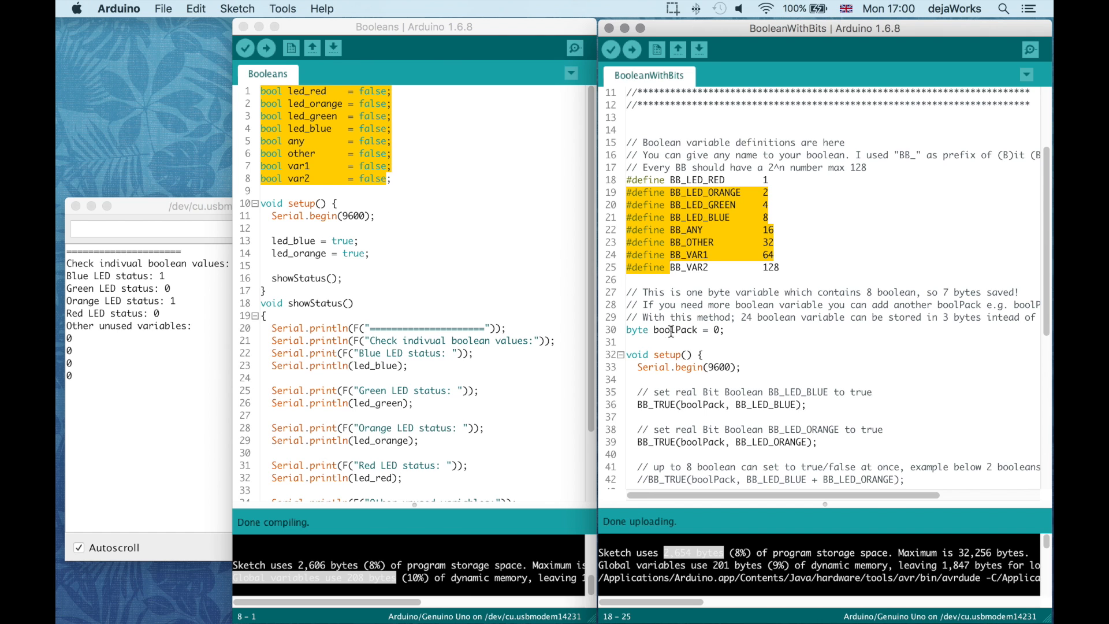
pyautogui.moveTo(676, 266)
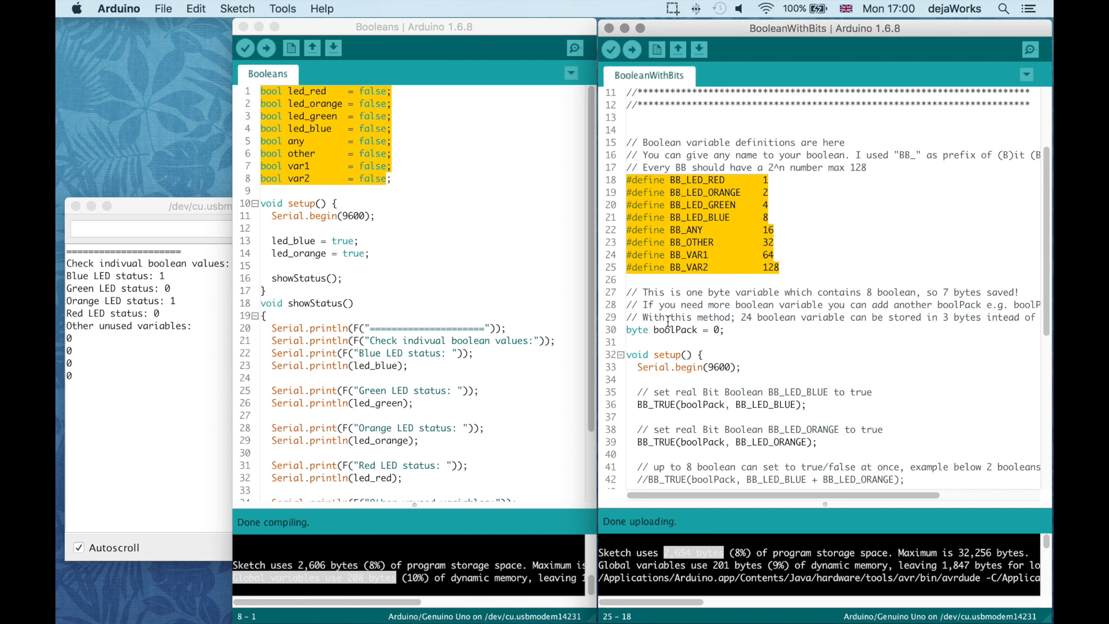
pyautogui.click(677, 329)
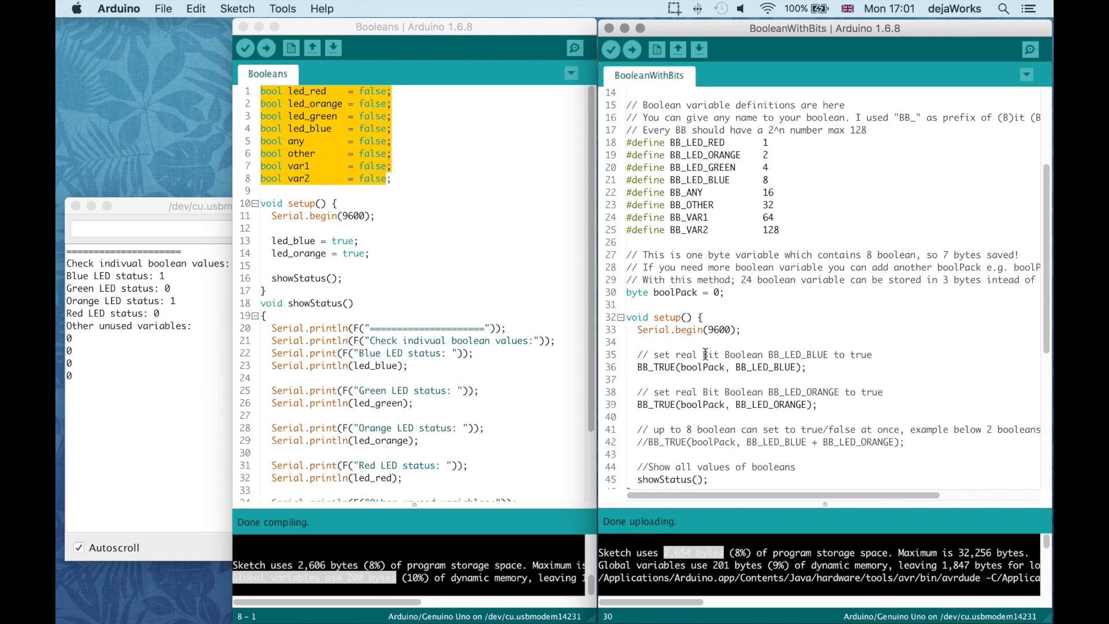
pyautogui.doubleClick(656, 367)
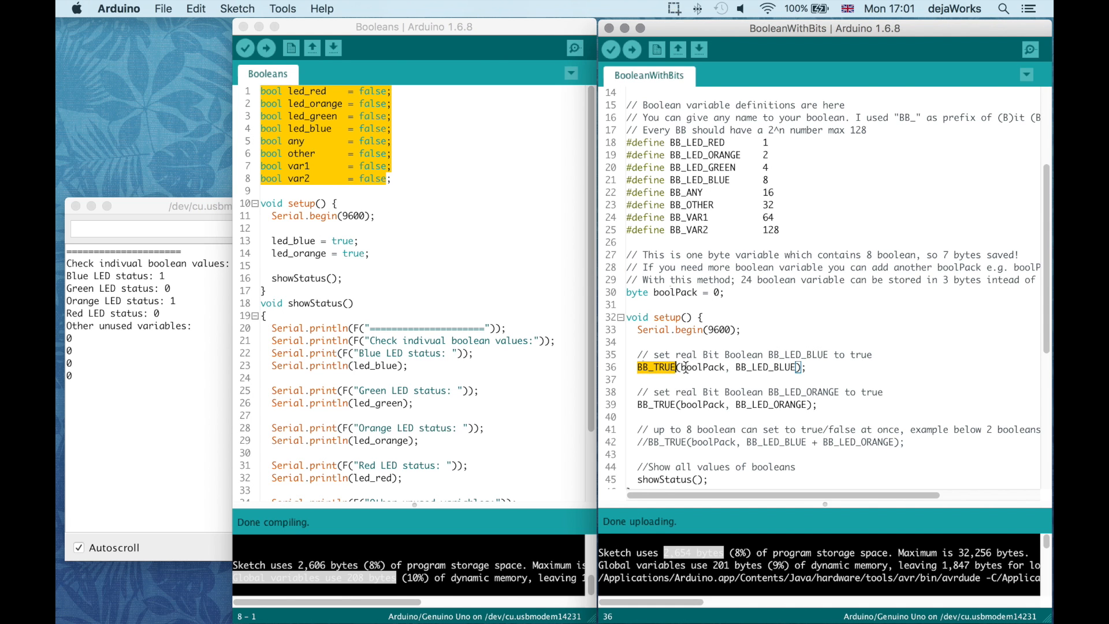
pyautogui.doubleClick(762, 368)
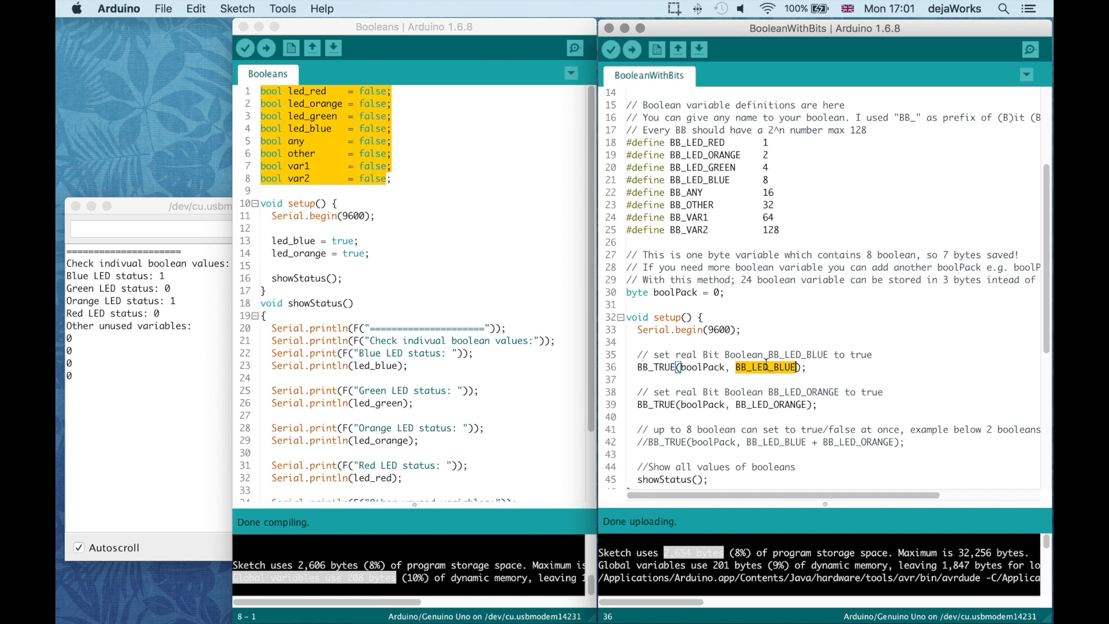
pyautogui.click(746, 368)
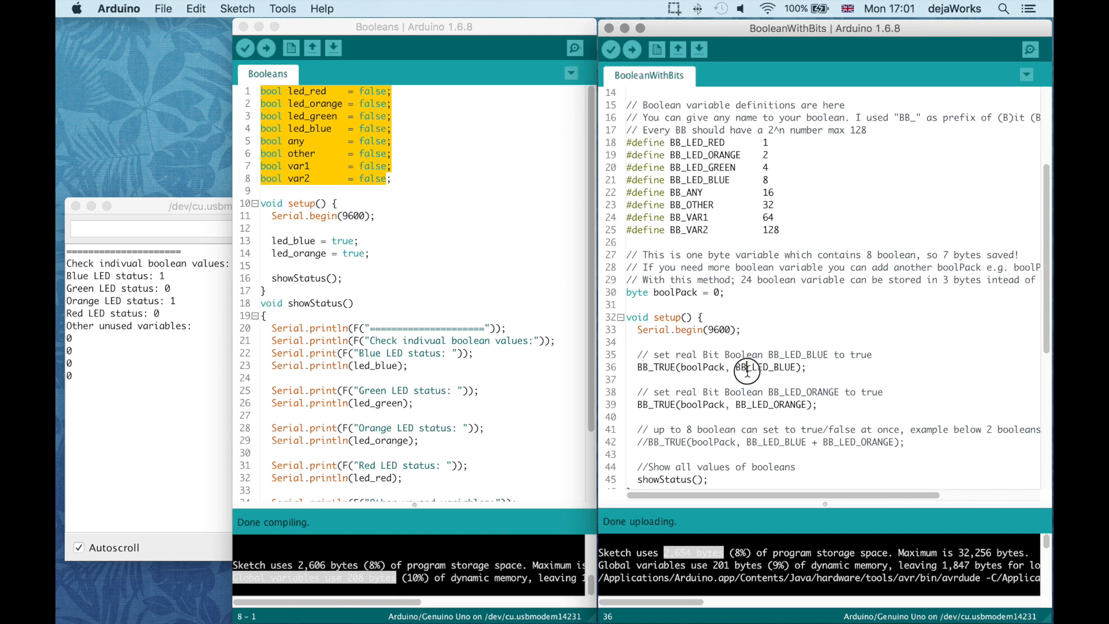
pyautogui.doubleClick(703, 367)
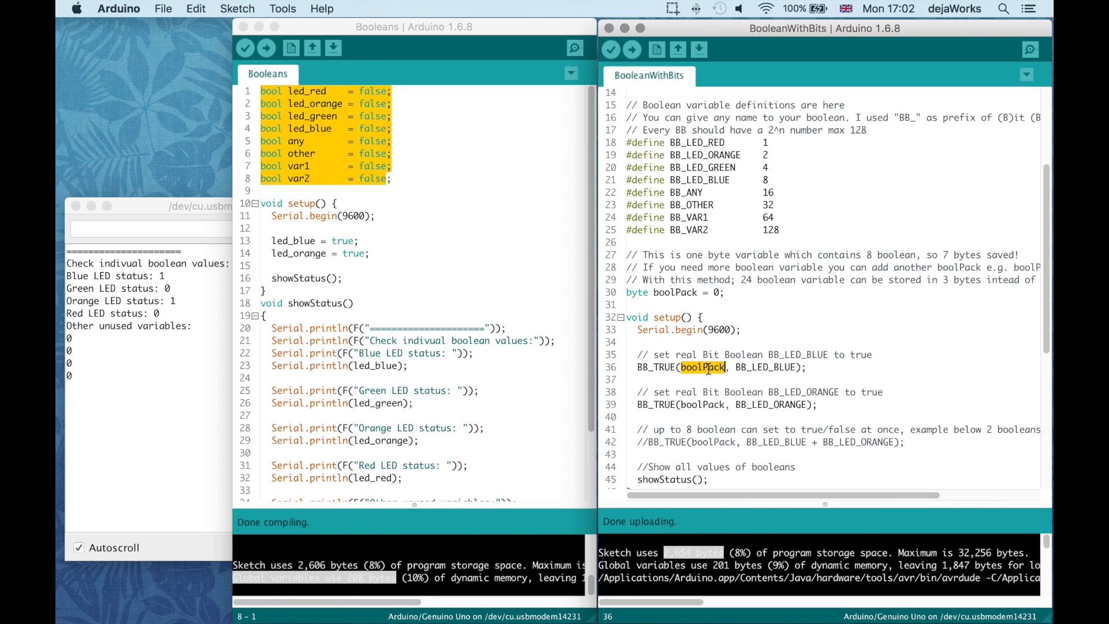
pyautogui.moveTo(667, 371)
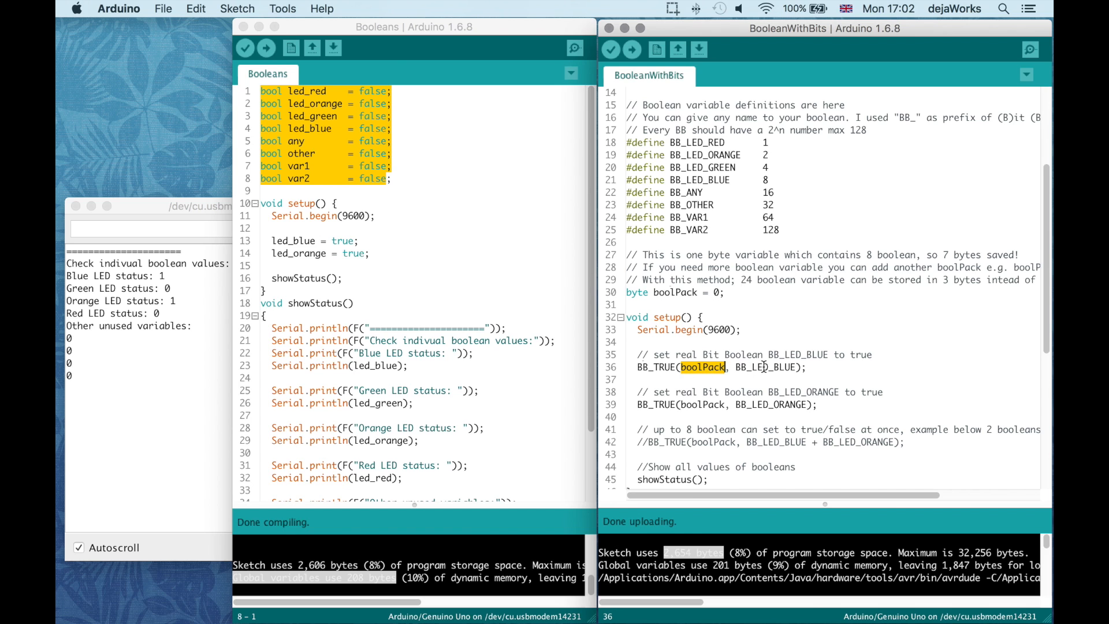
pyautogui.moveTo(693, 367)
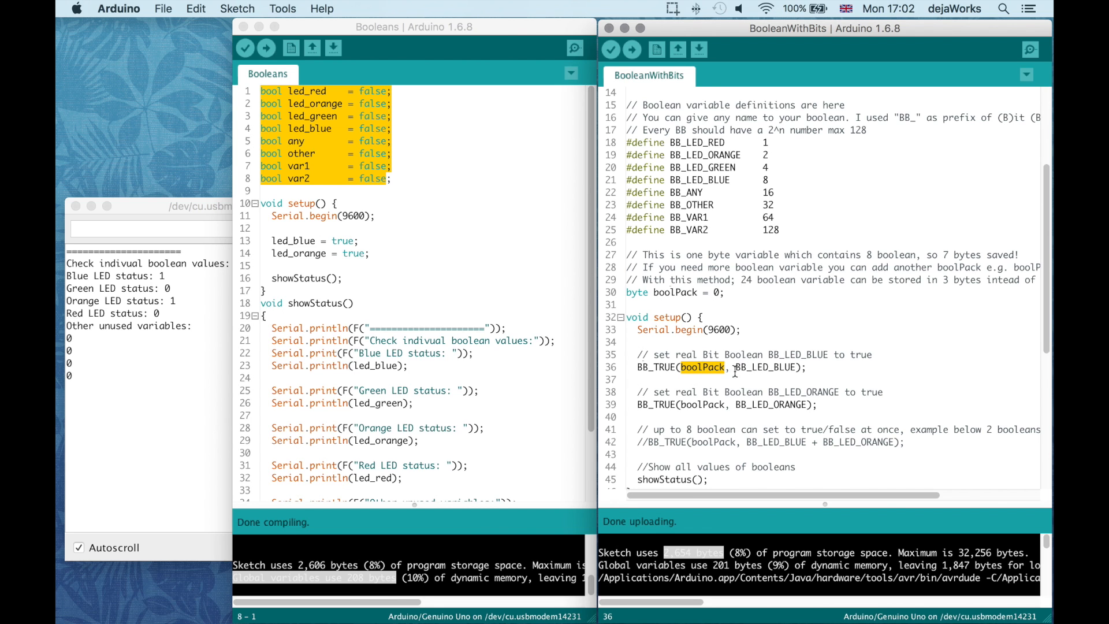
pyautogui.doubleClick(763, 367)
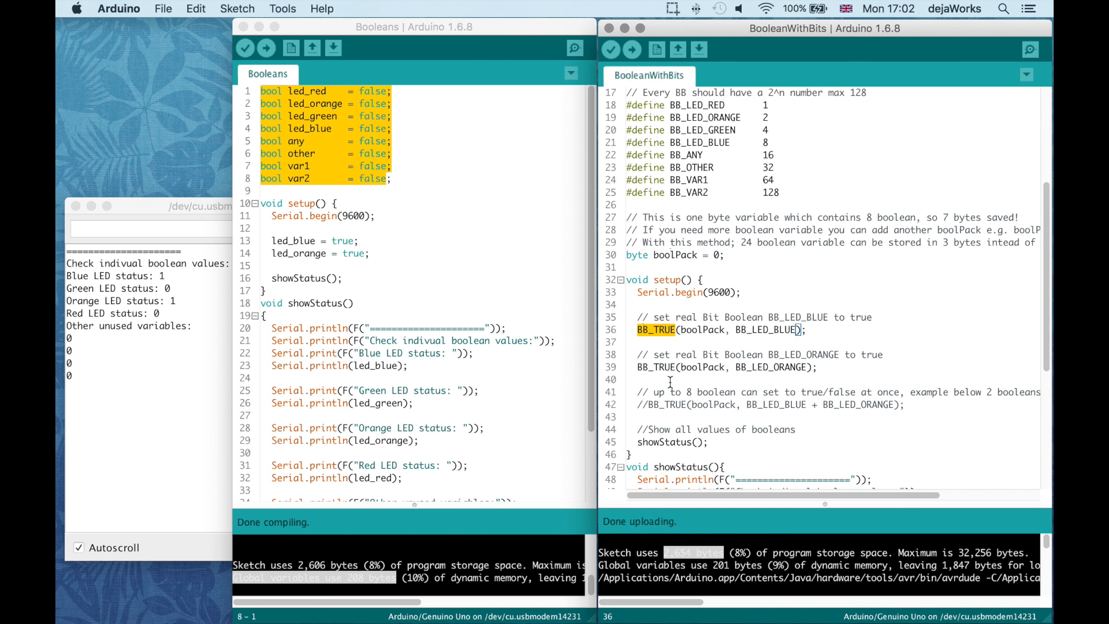
pyautogui.moveTo(665, 367)
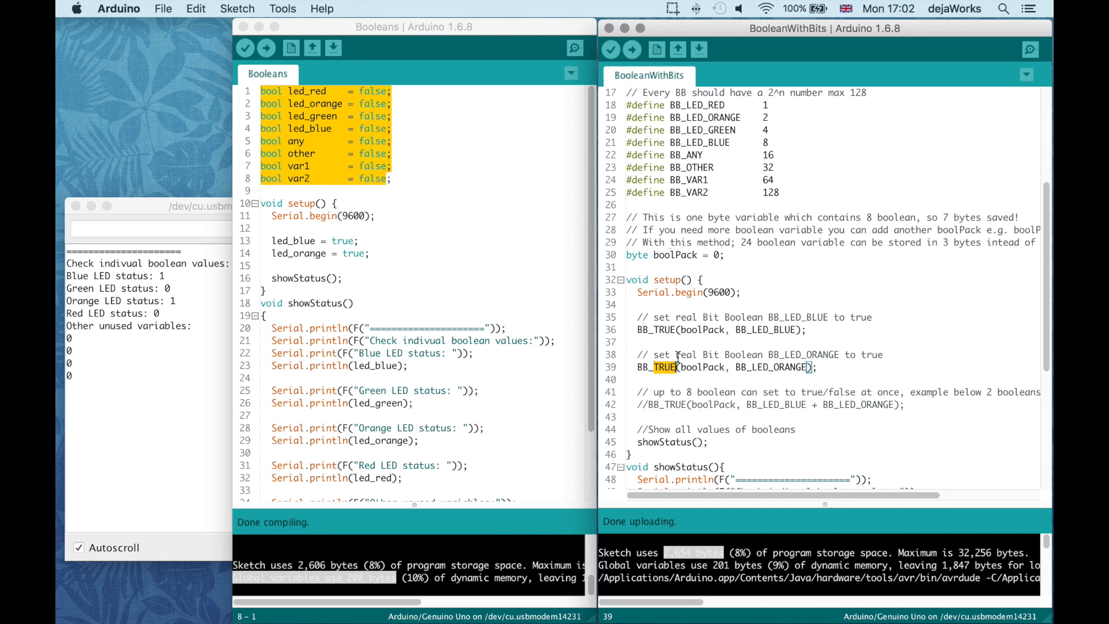
# - Make line 39 read BB_FALSE(boolPack, BB_LED_ORANGE) and review the combined two-LED line and showStatus
pyautogui.write('FALSE')
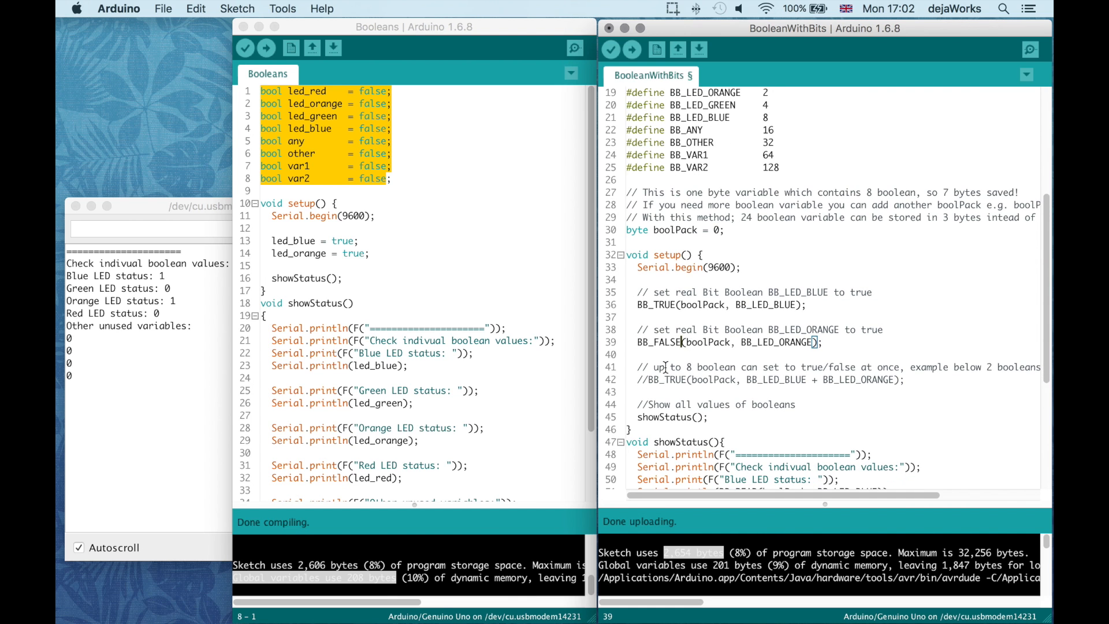
pyautogui.scroll(-3)
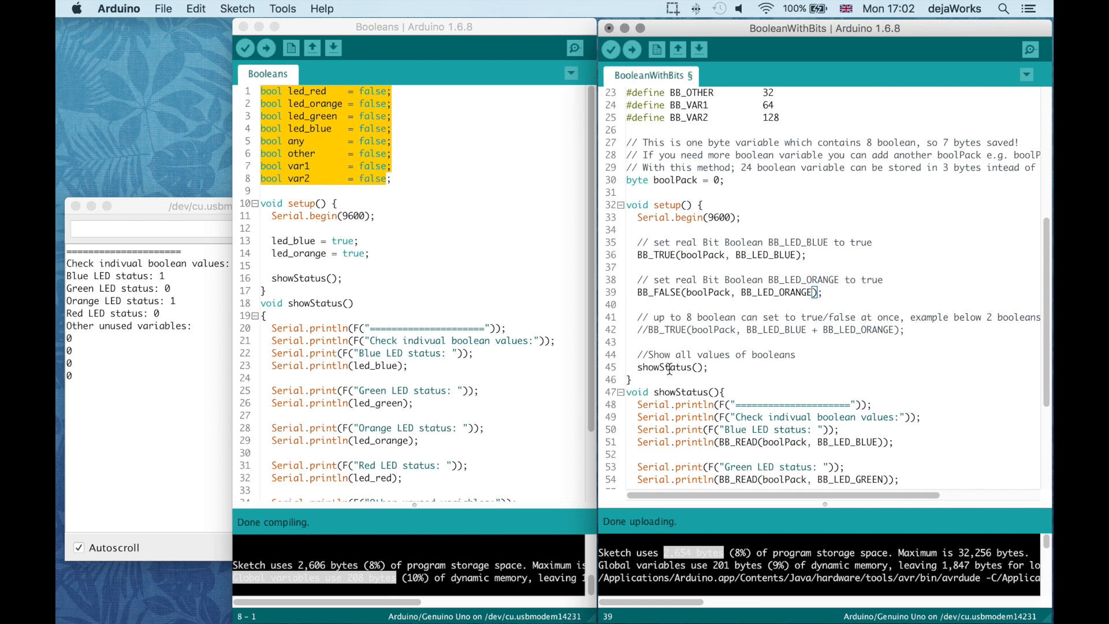
pyautogui.click(647, 329)
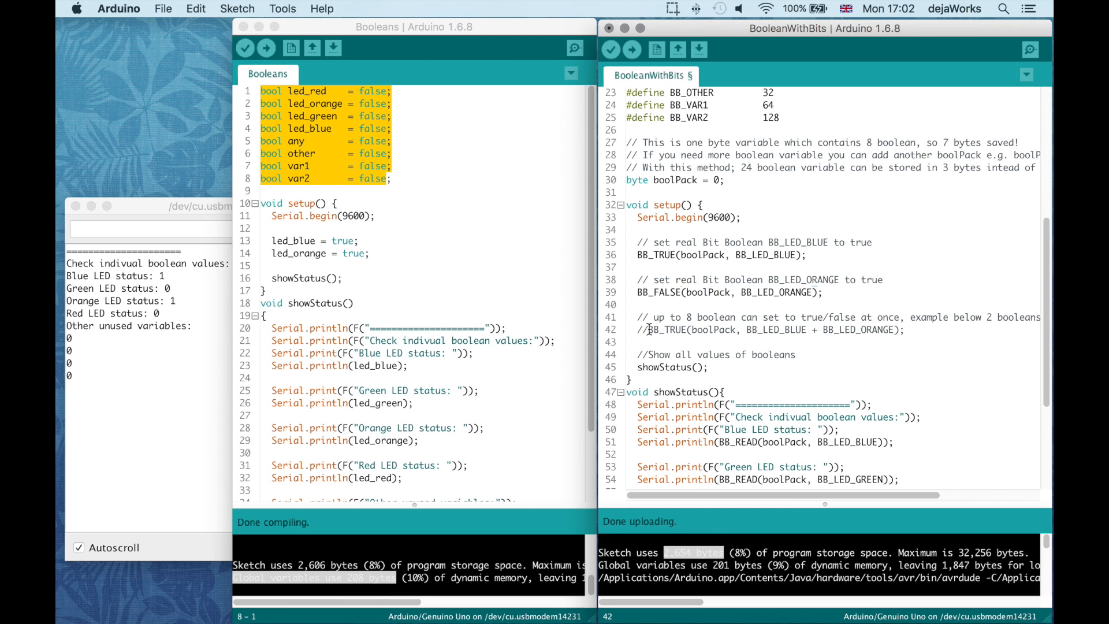
pyautogui.click(640, 329)
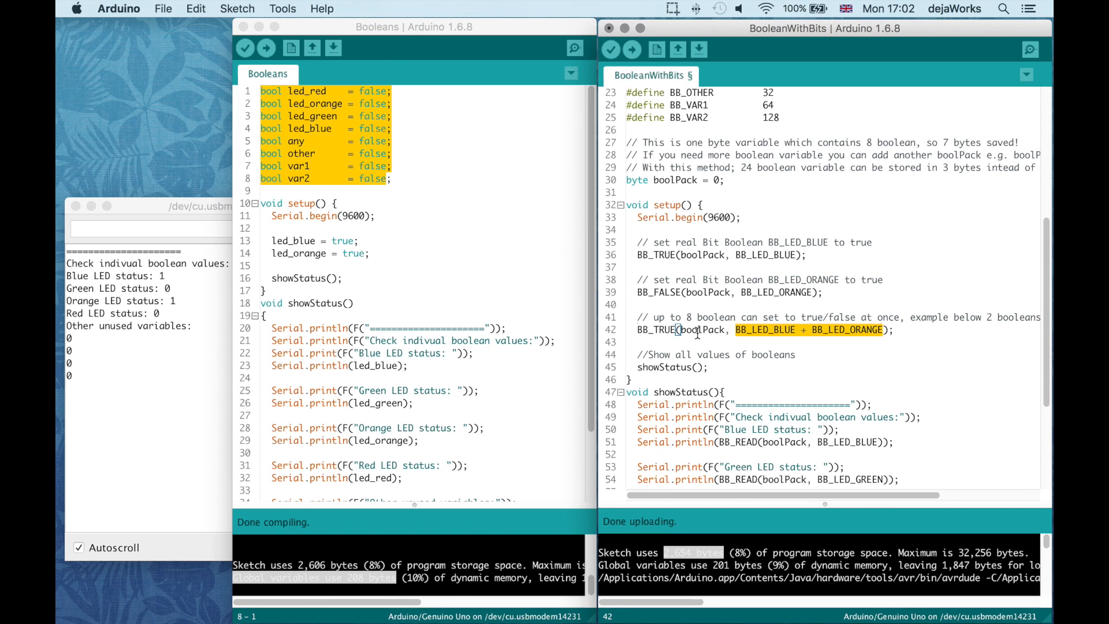
pyautogui.click(636, 329)
pyautogui.write('//')
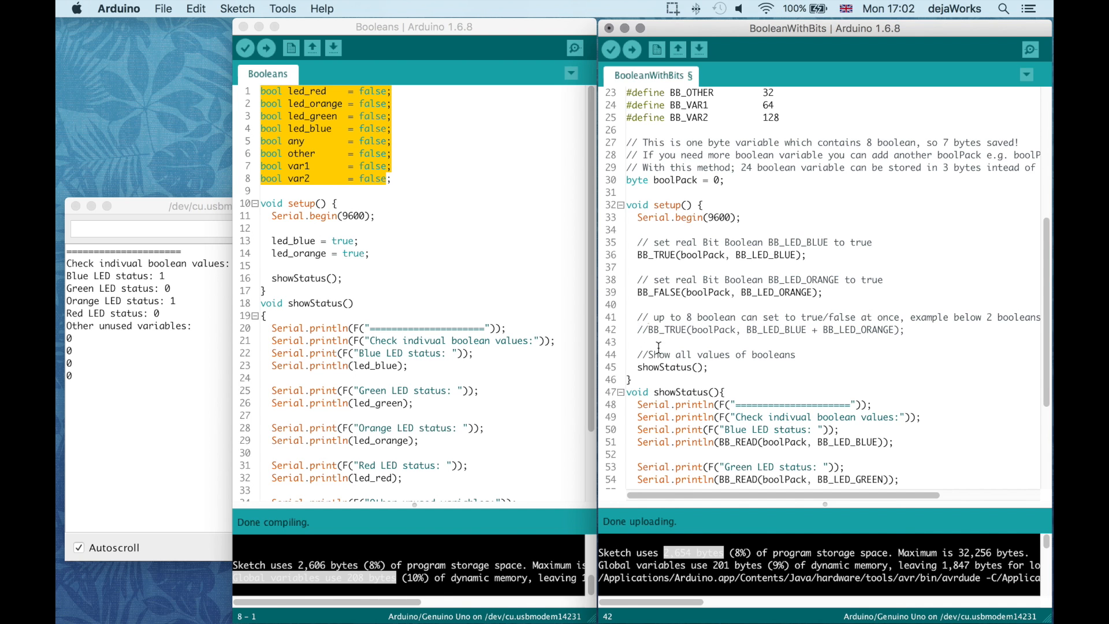
pyautogui.scroll(-3)
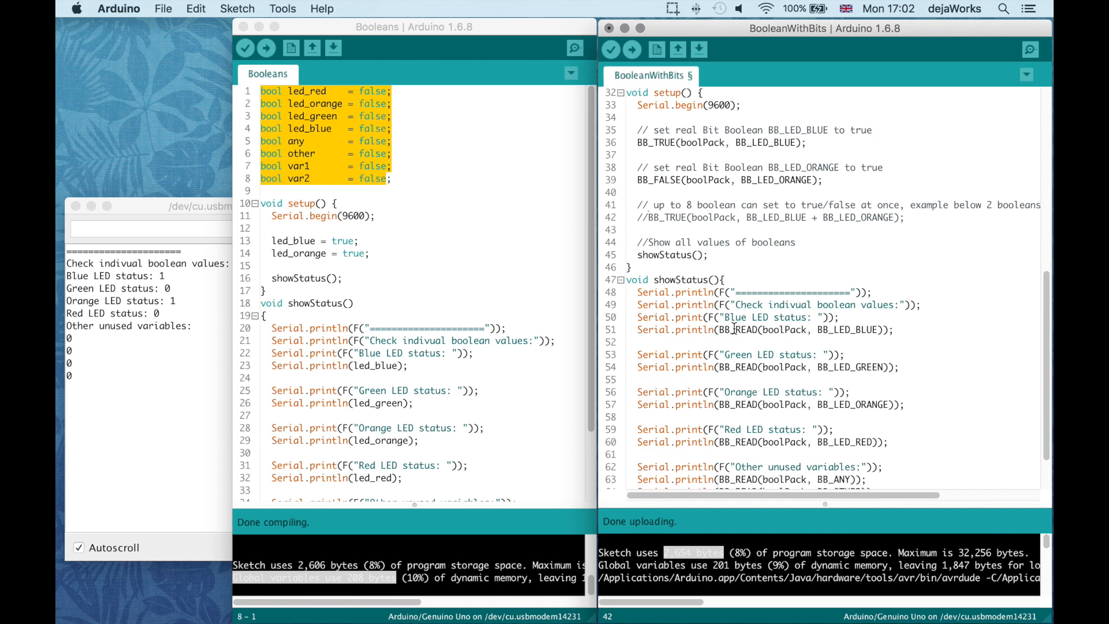
pyautogui.click(719, 329)
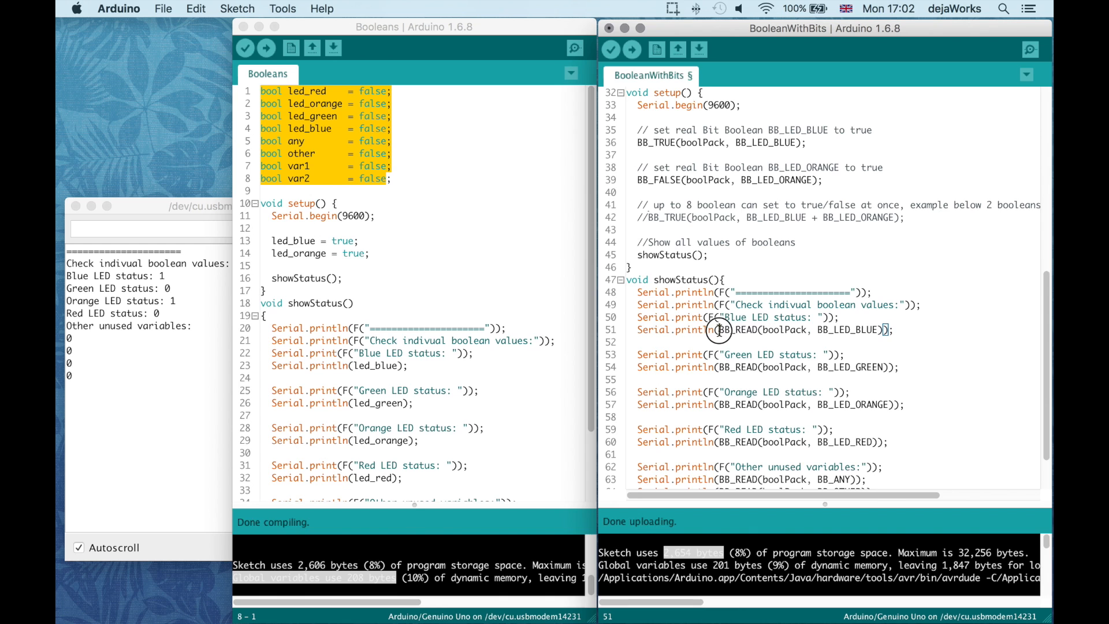
pyautogui.doubleClick(737, 329)
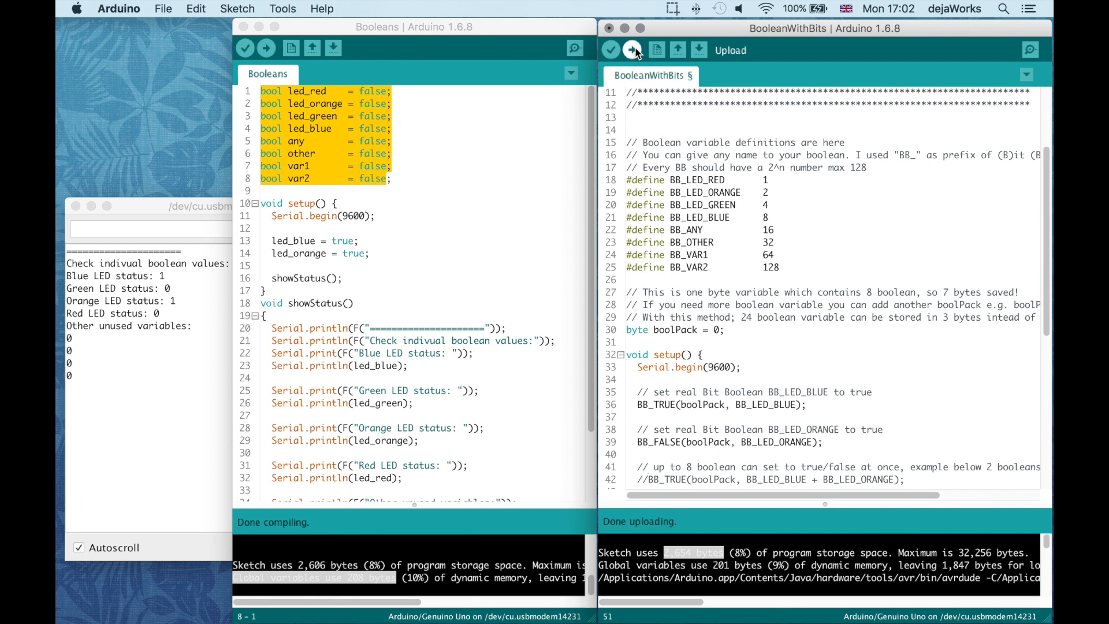
# - Upload BooleanWithBits: 2,656 bytes, 9% dynamic memory, serial shows orange at 0
pyautogui.click(630, 50)
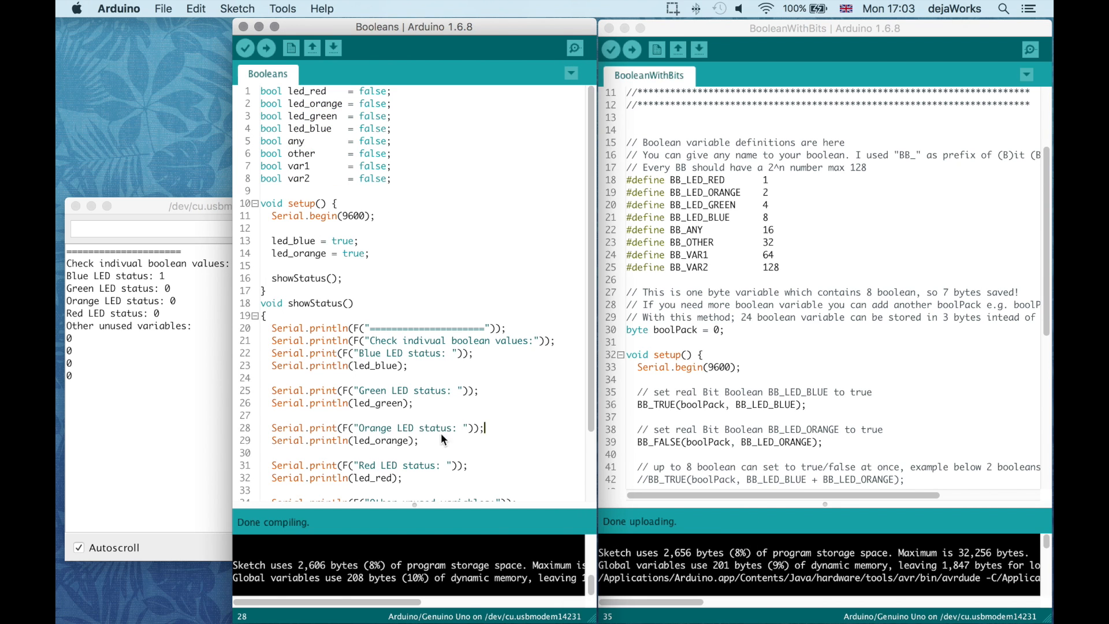
pyautogui.moveTo(396, 273)
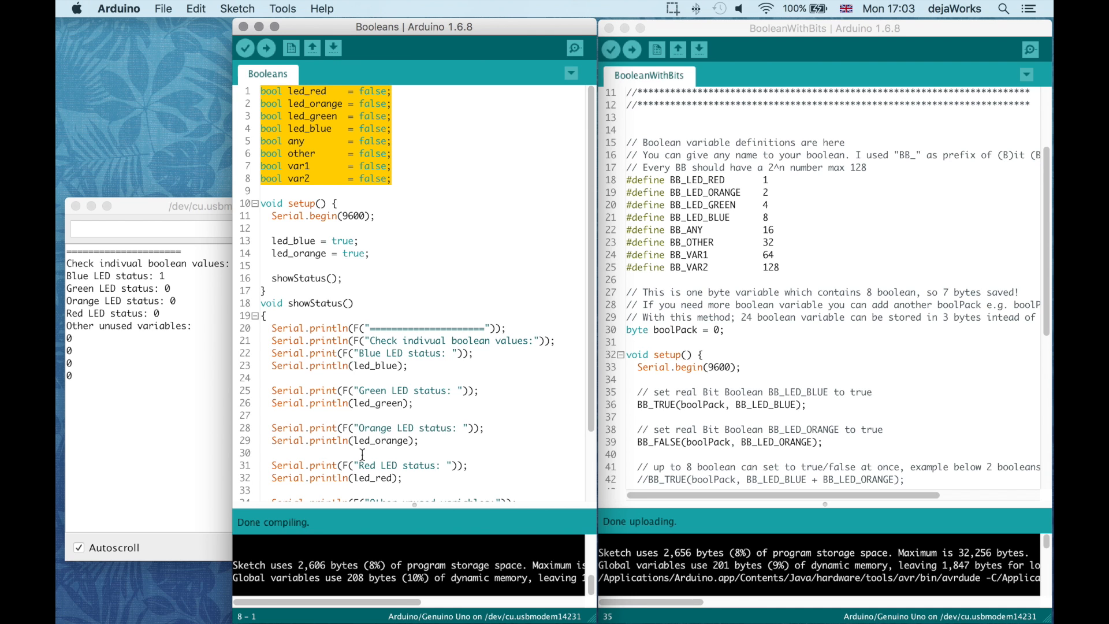
pyautogui.moveTo(360, 584)
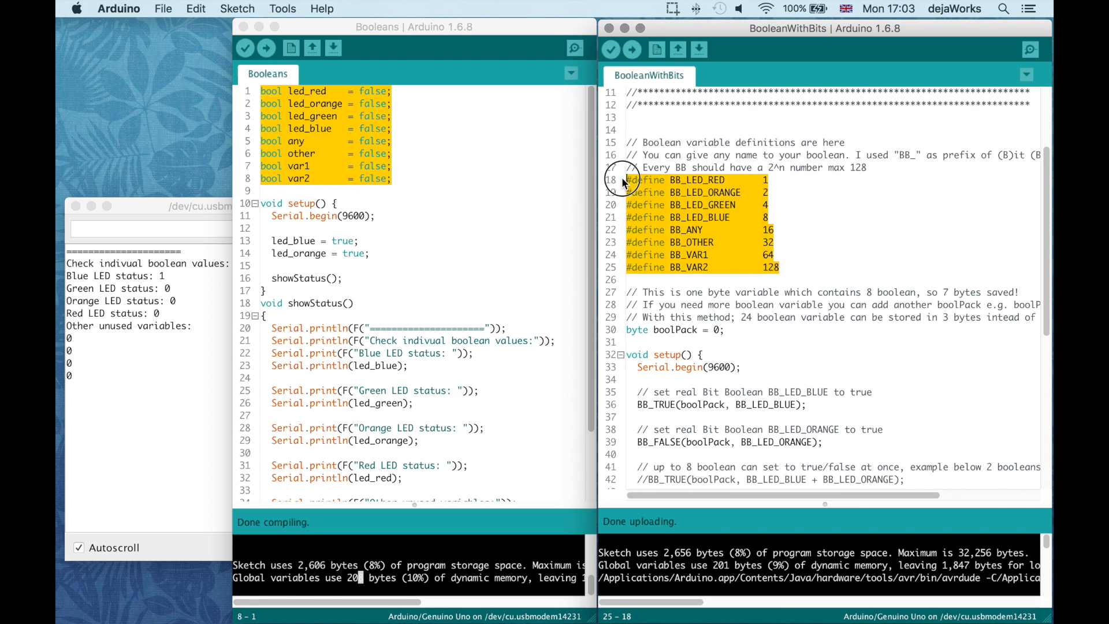
pyautogui.moveTo(699, 205)
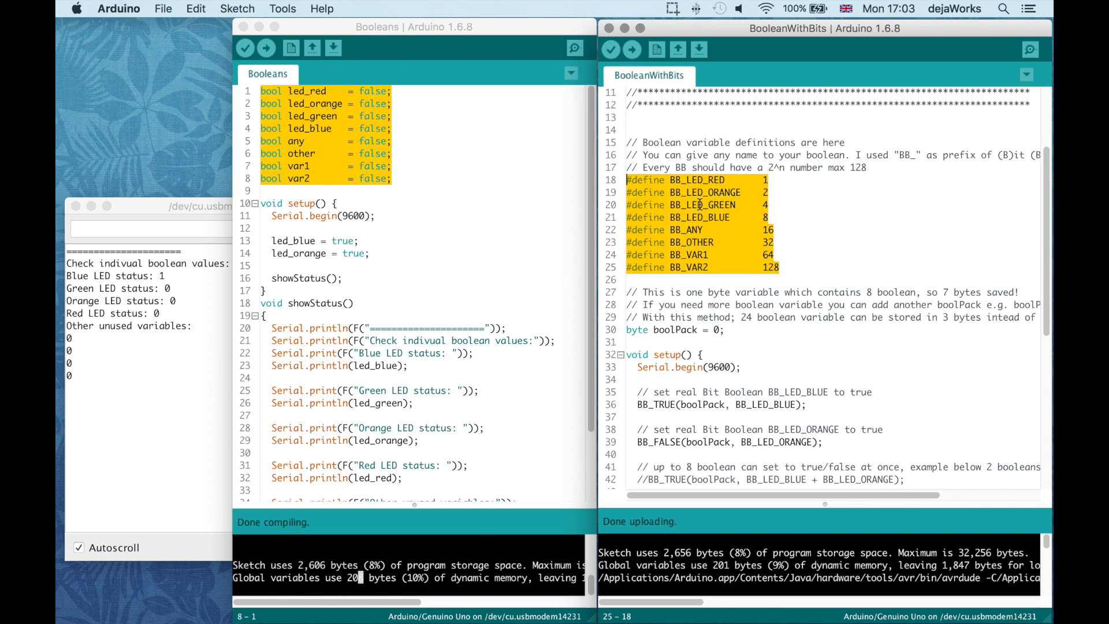
pyautogui.moveTo(740, 237)
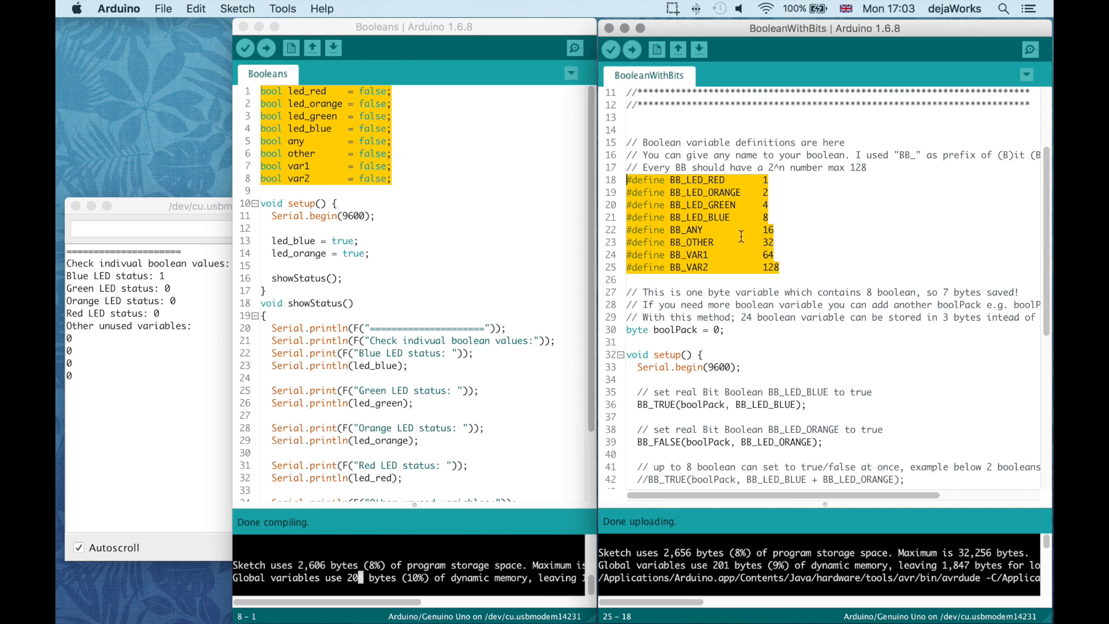
pyautogui.moveTo(739, 205)
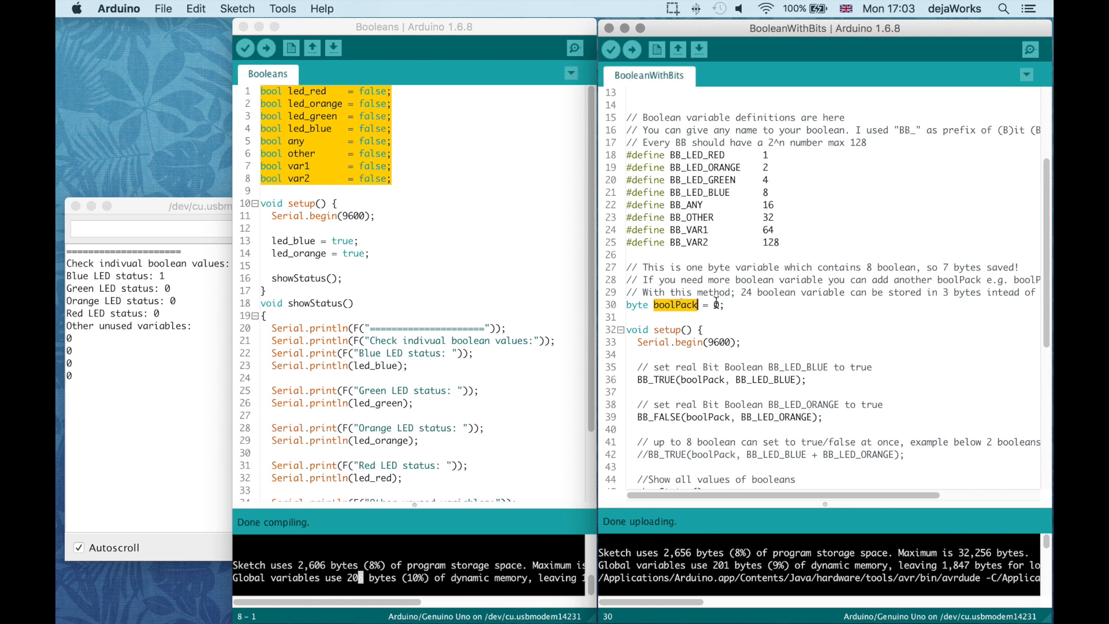
pyautogui.scroll(3)
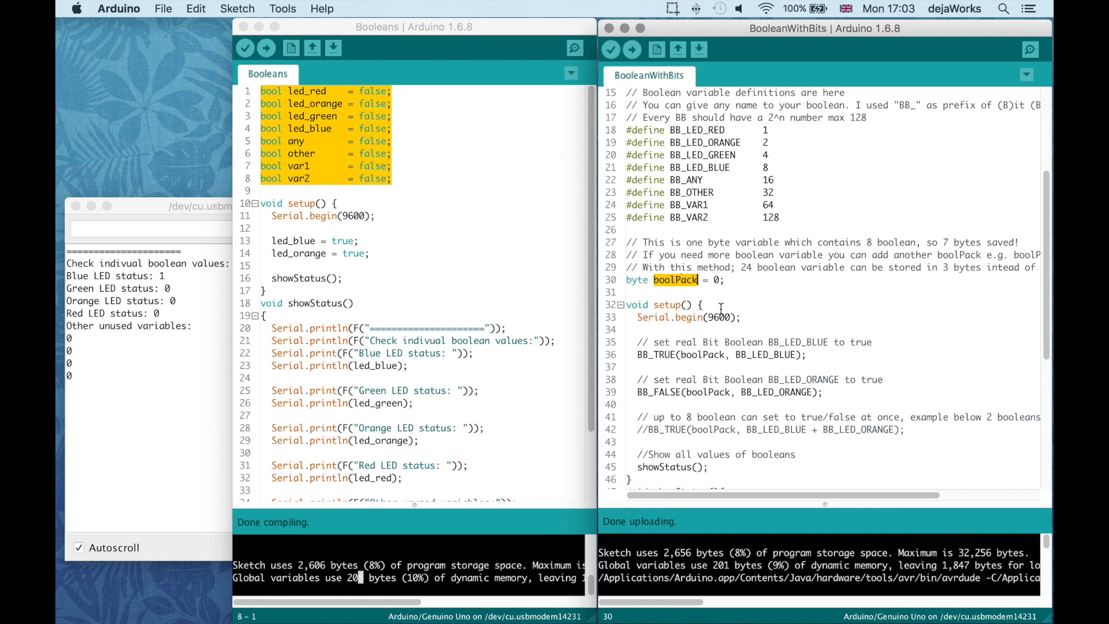
pyautogui.scroll(-3)
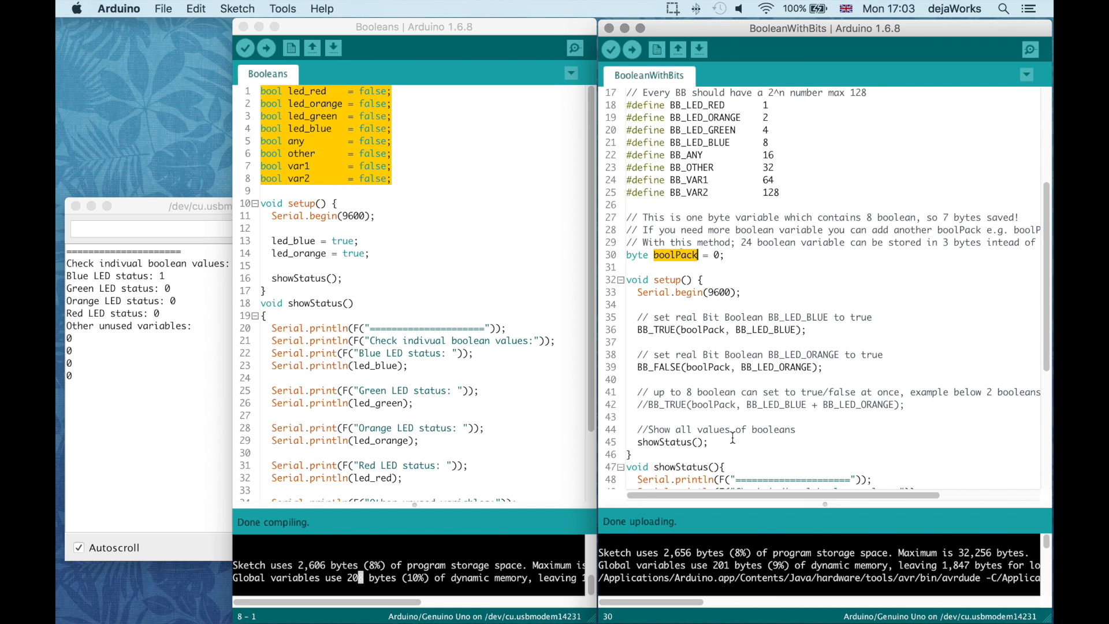
pyautogui.moveTo(729, 573)
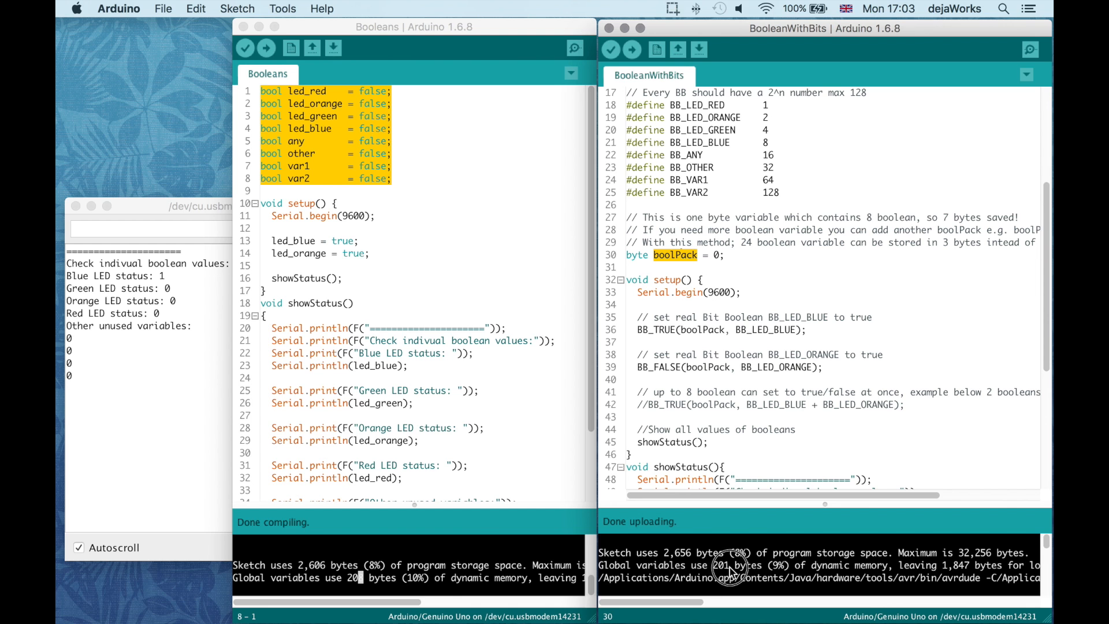
pyautogui.scroll(3)
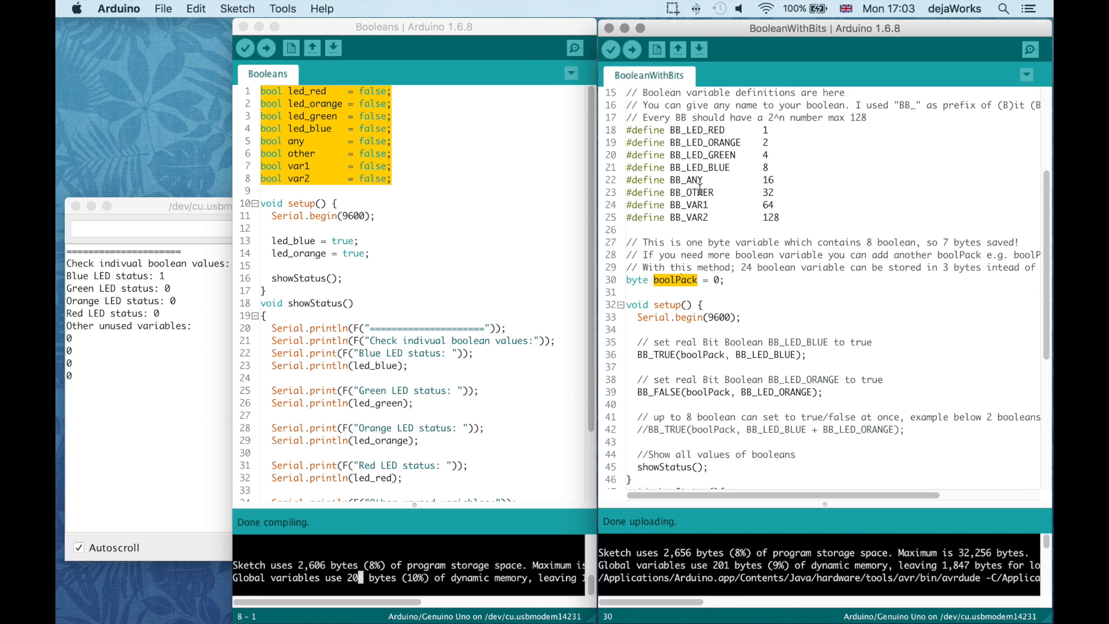
pyautogui.scroll(3)
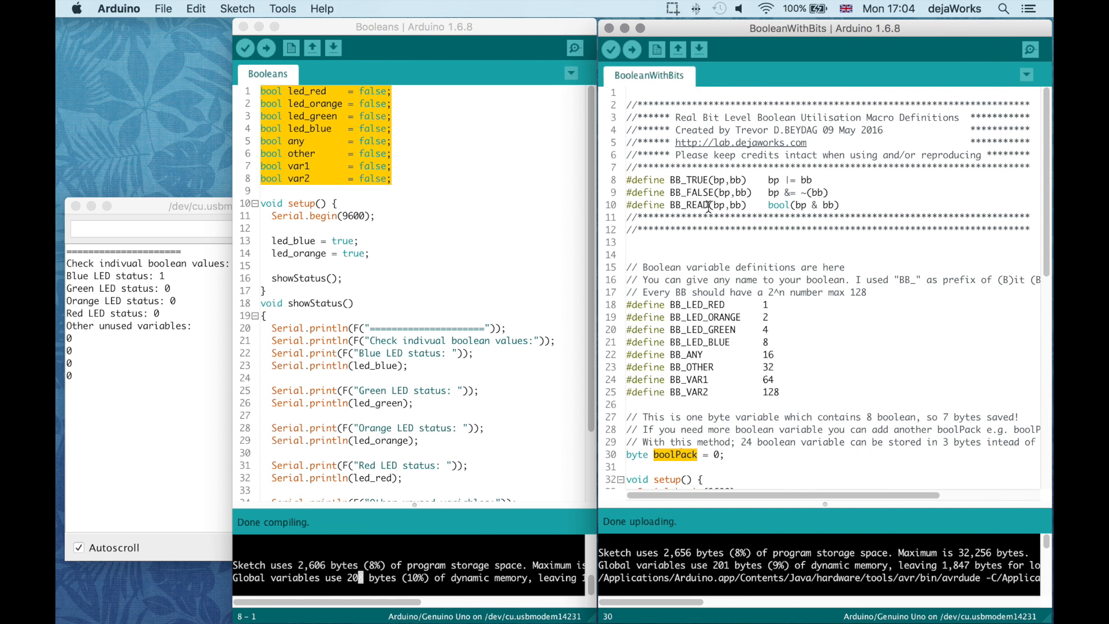
pyautogui.scroll(-3)
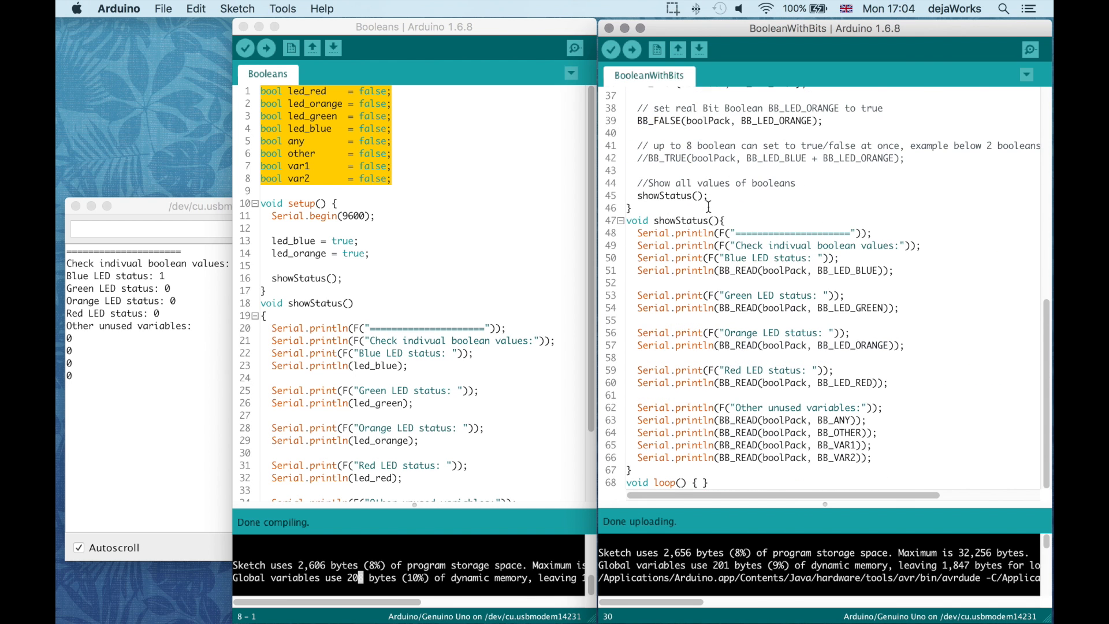
pyautogui.moveTo(717, 228)
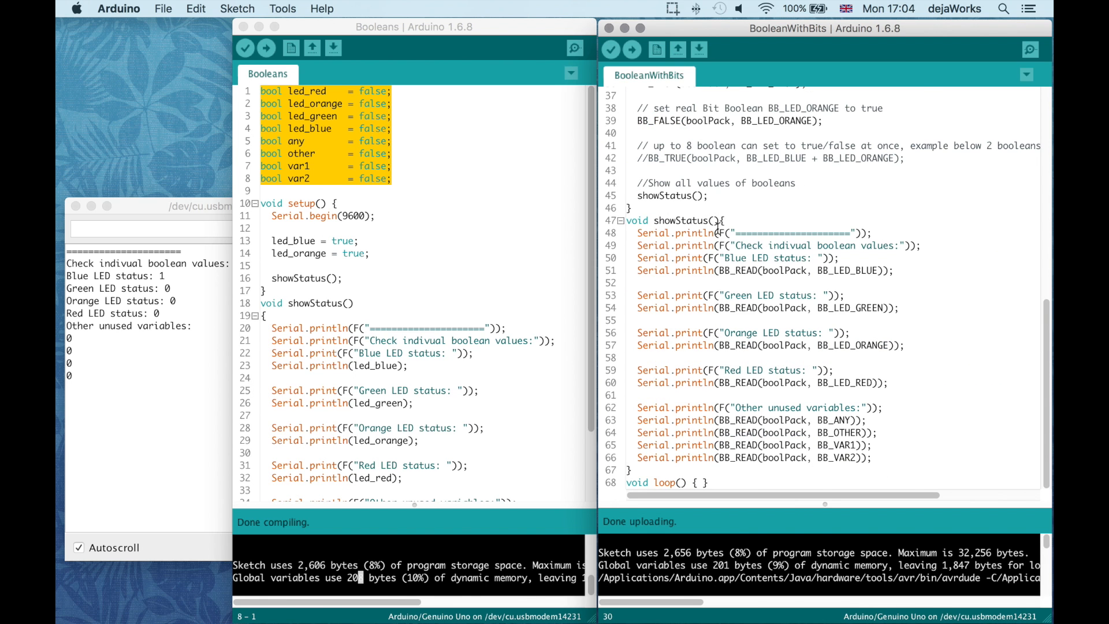